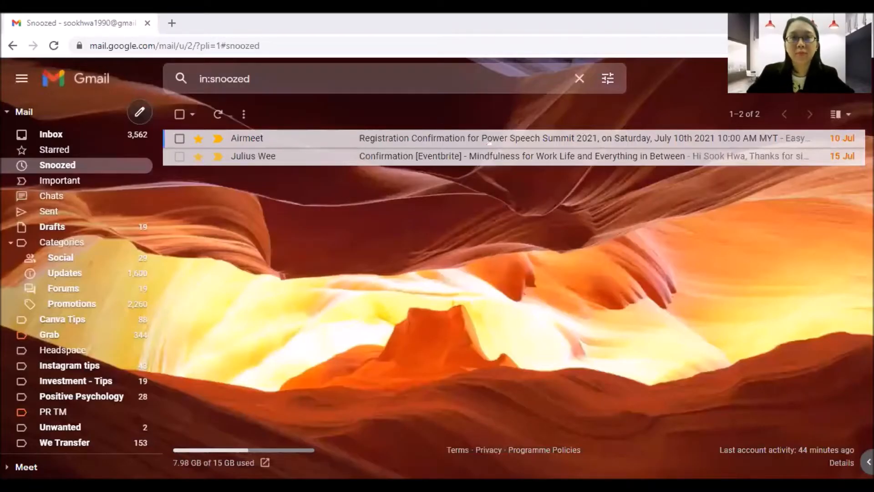
mouse_move(630, 128)
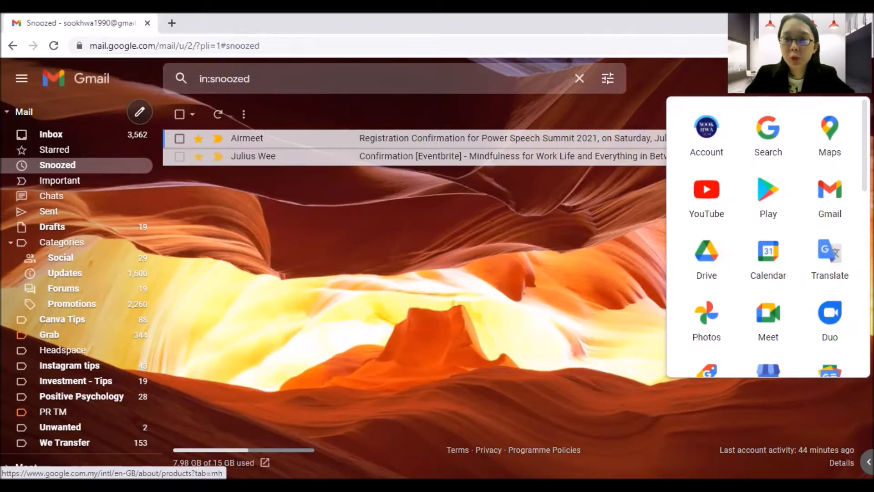
mouse_move(604, 183)
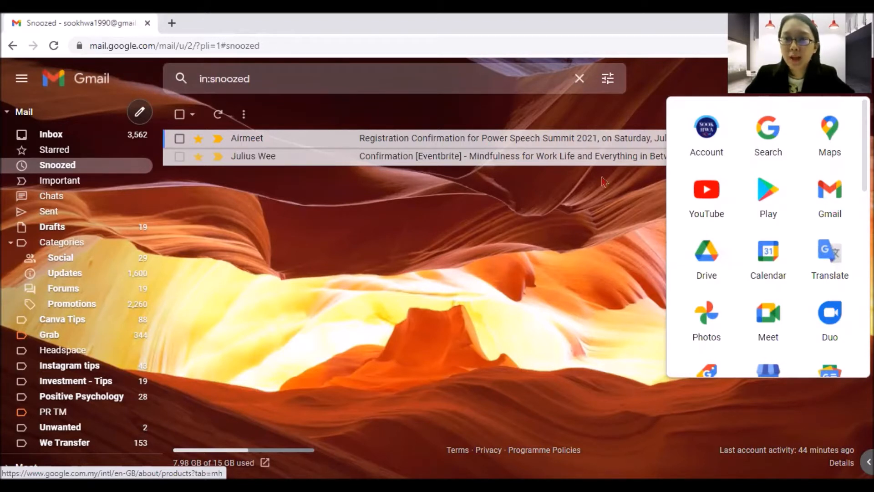
- Scroll the Google apps launcher down until the Jamboard icon is visible
scroll("down", 3)
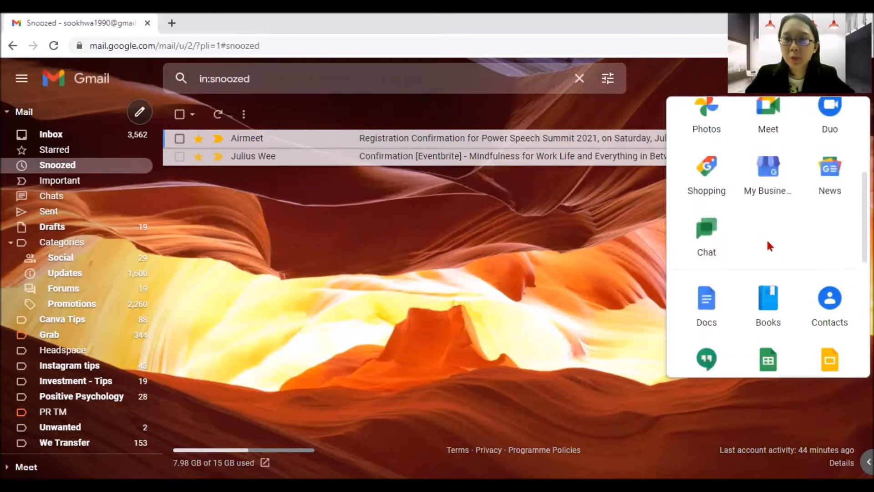
scroll("down", 3)
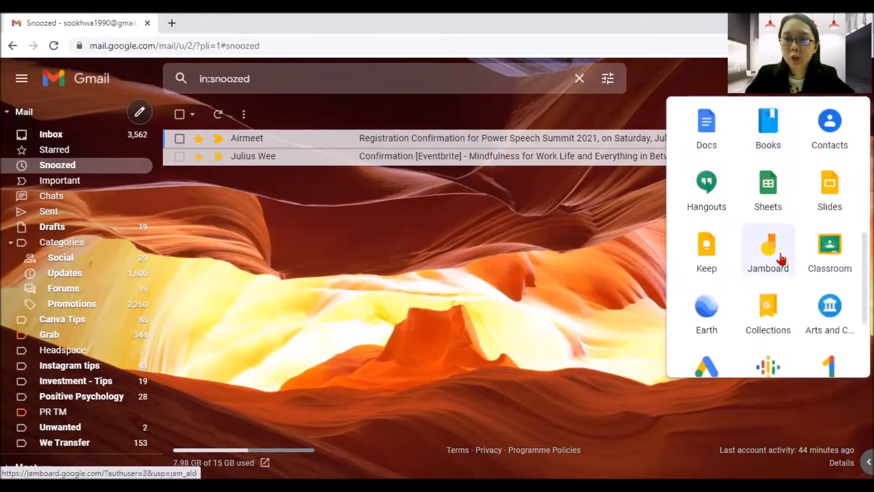
- Launch Jamboard from the apps list and start a new jam with the + button
left_click(768, 251)
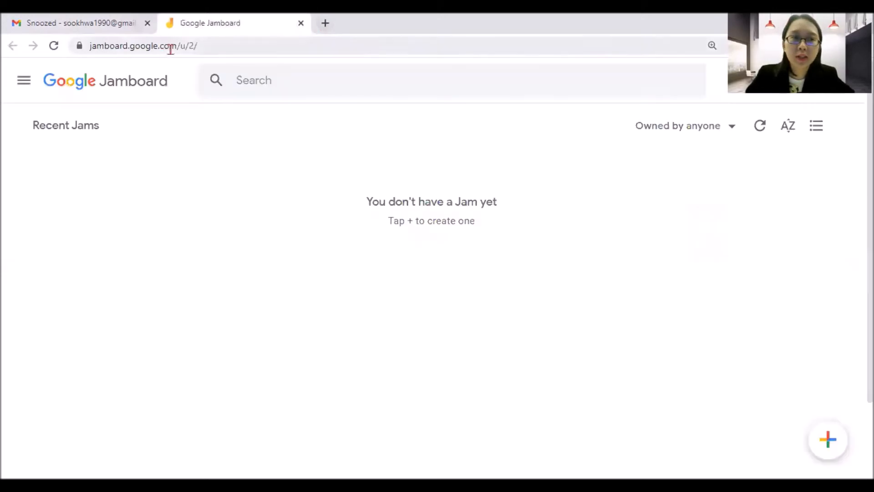
mouse_move(145, 60)
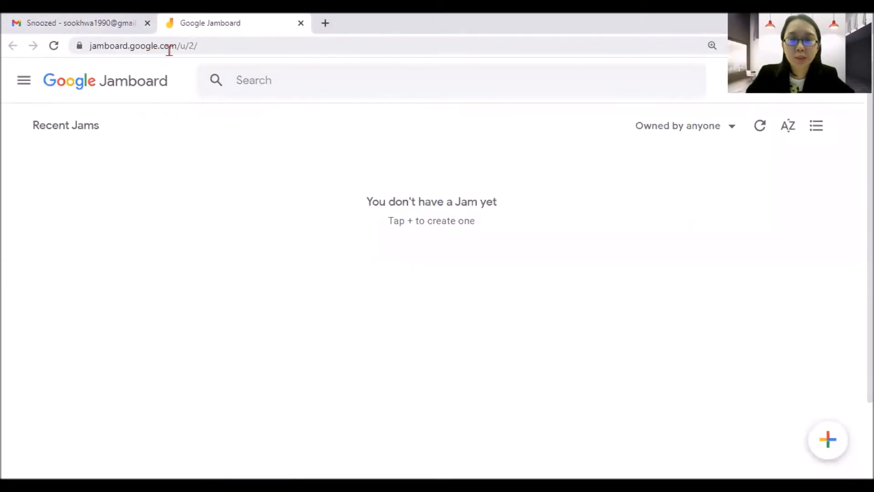
mouse_move(499, 237)
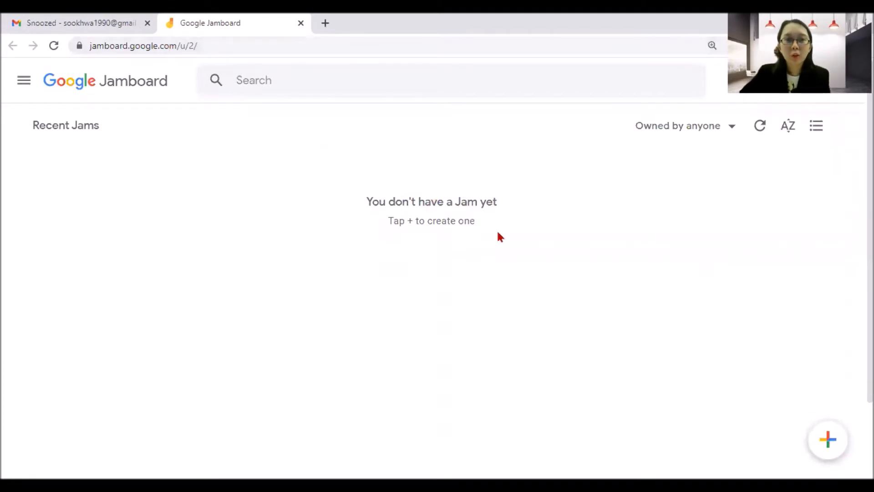
mouse_move(789, 165)
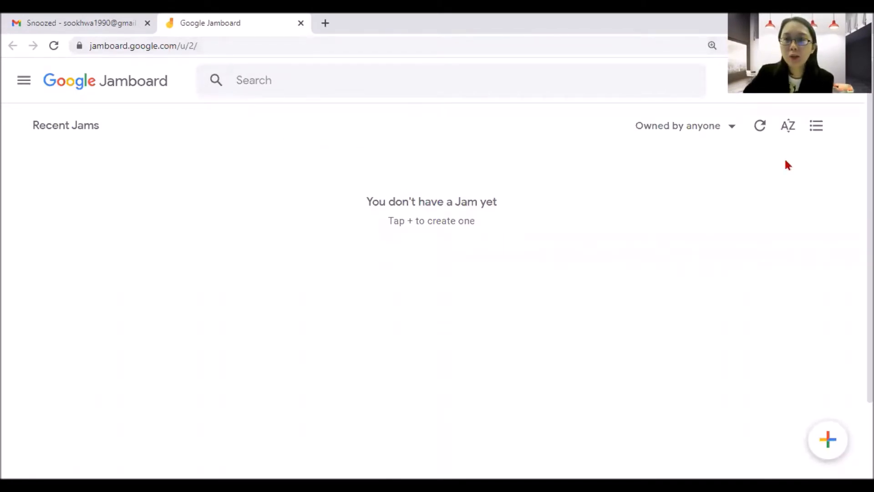
mouse_move(415, 238)
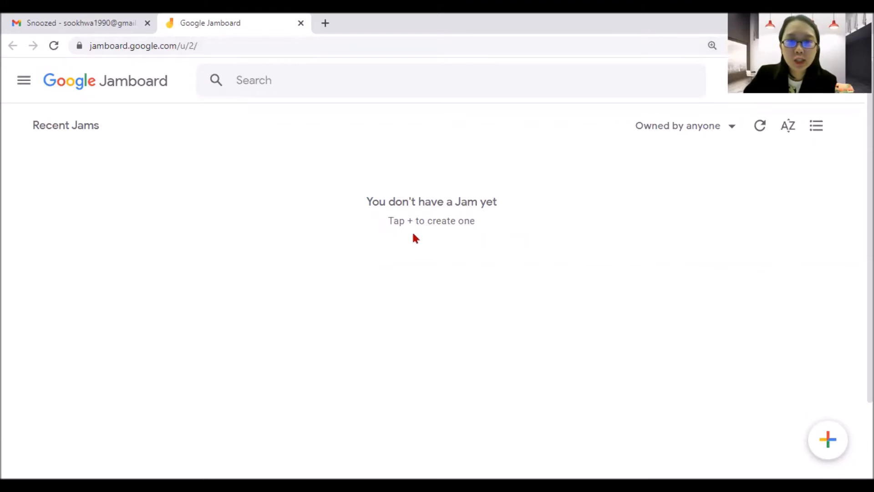
mouse_move(522, 252)
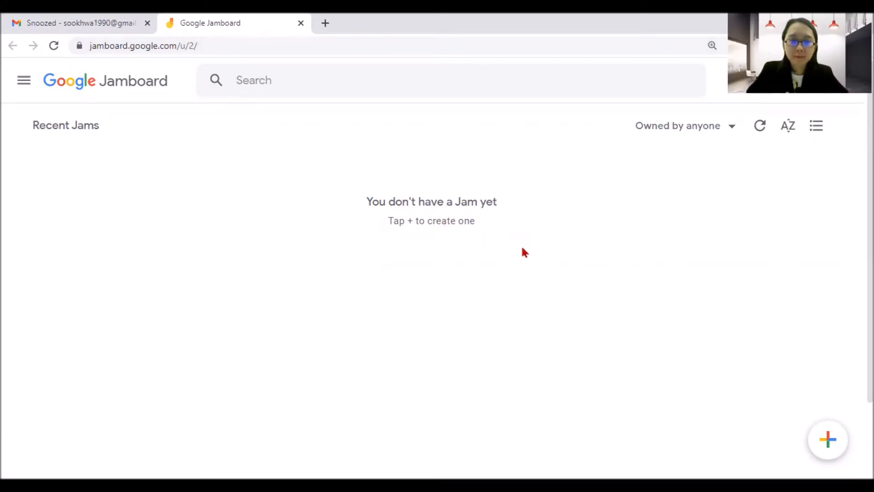
mouse_move(670, 327)
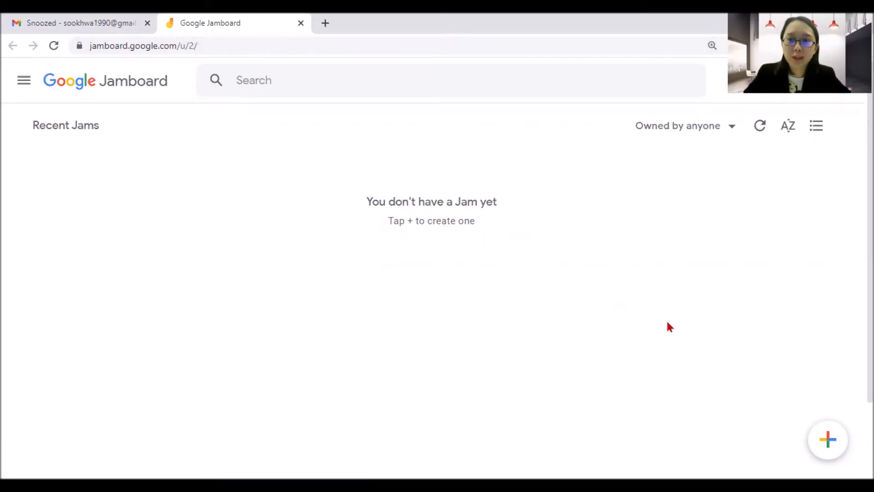
left_click(828, 440)
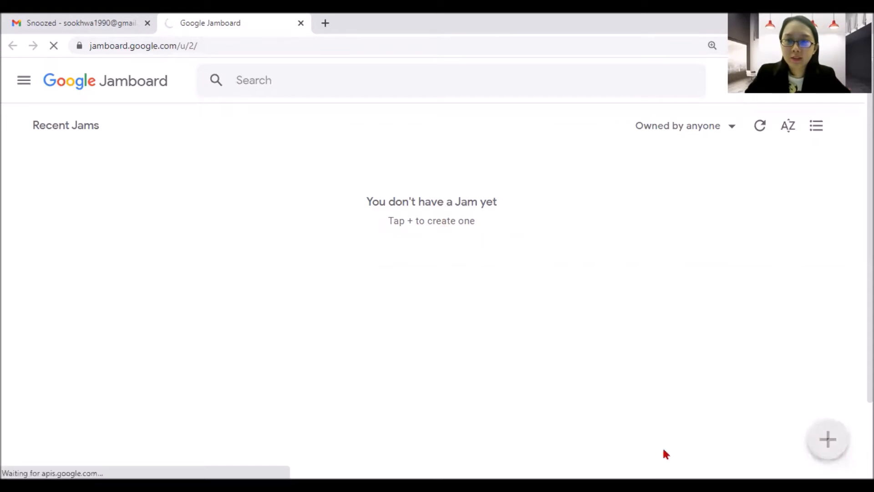
- Let the new Untitled Jam editor load with its single empty frame
left_click(828, 439)
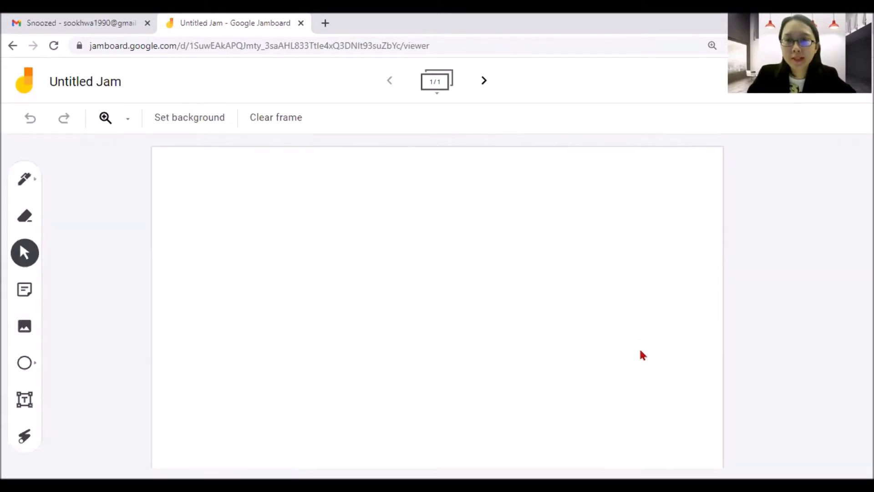
mouse_move(627, 336)
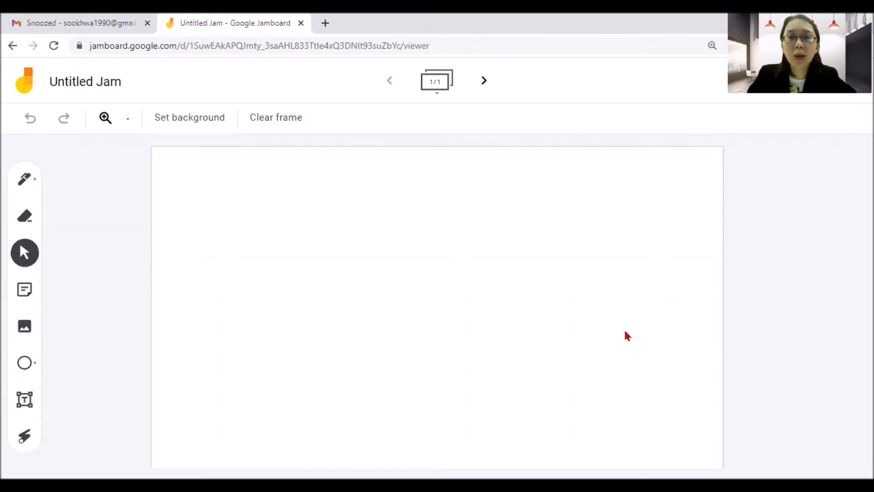
mouse_move(75, 138)
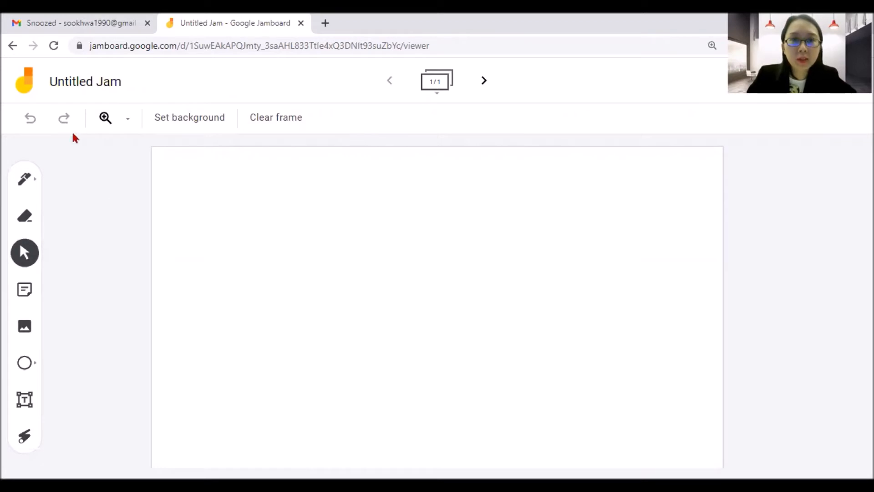
- Rename the Untitled Jam to 'Test' and confirm the new name
left_click(85, 81)
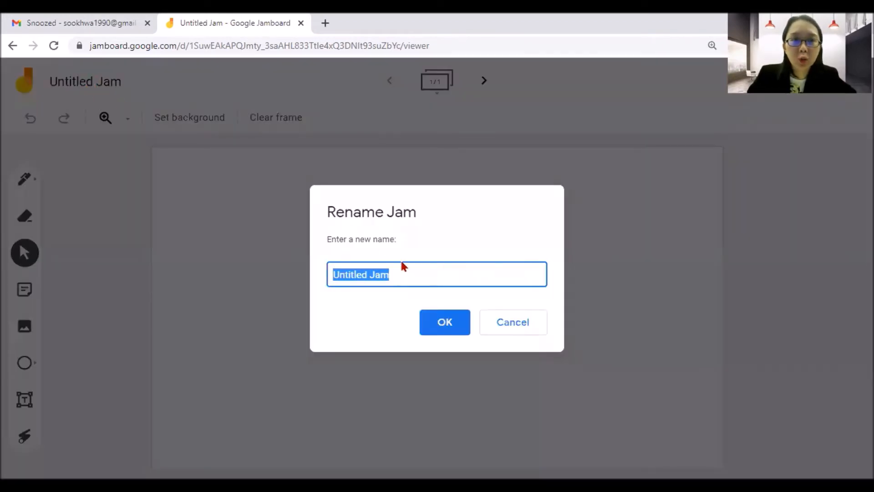
type("Test")
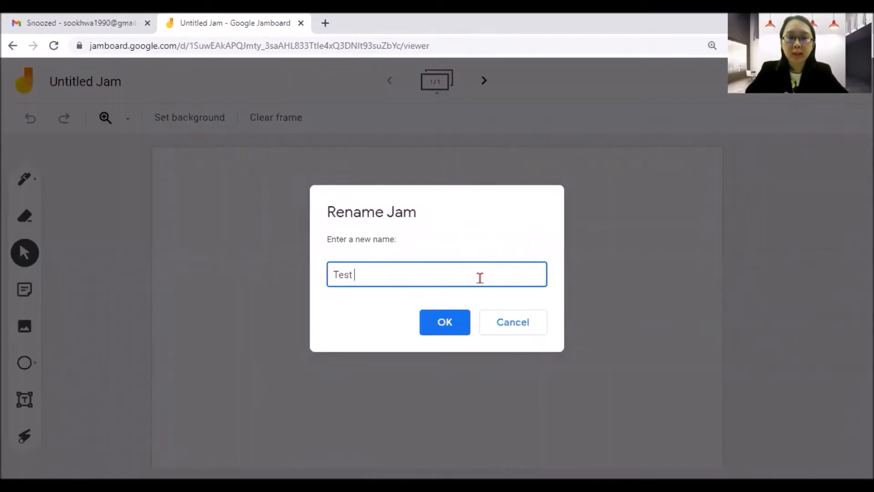
left_click(445, 322)
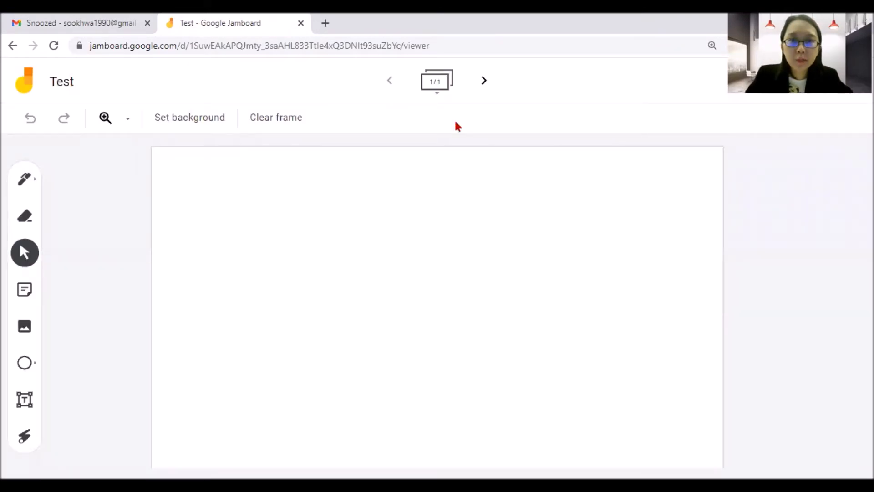
mouse_move(436, 87)
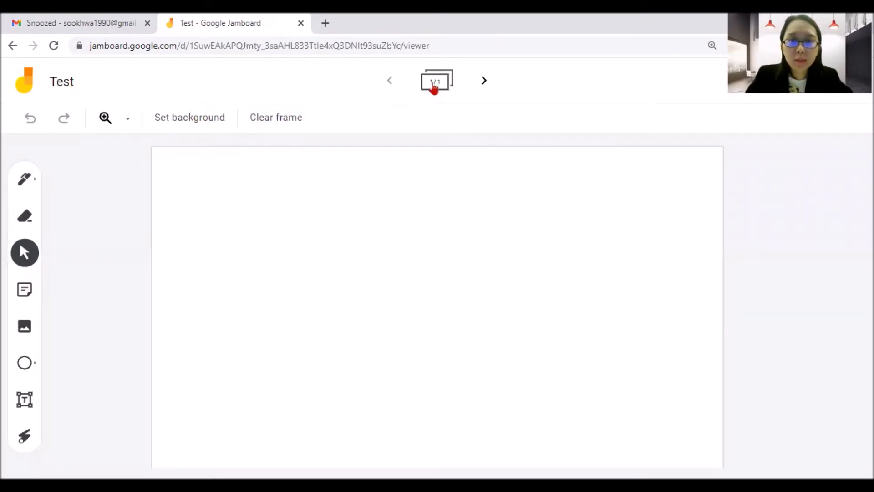
mouse_move(436, 81)
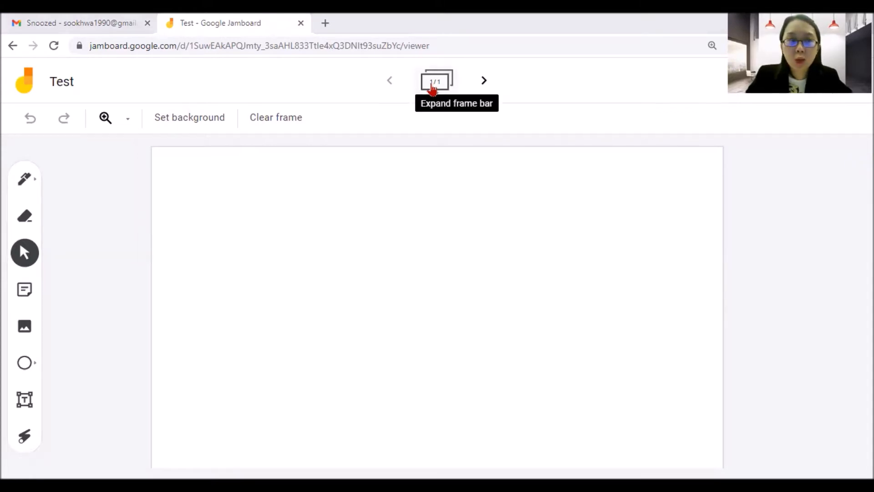
mouse_move(189, 118)
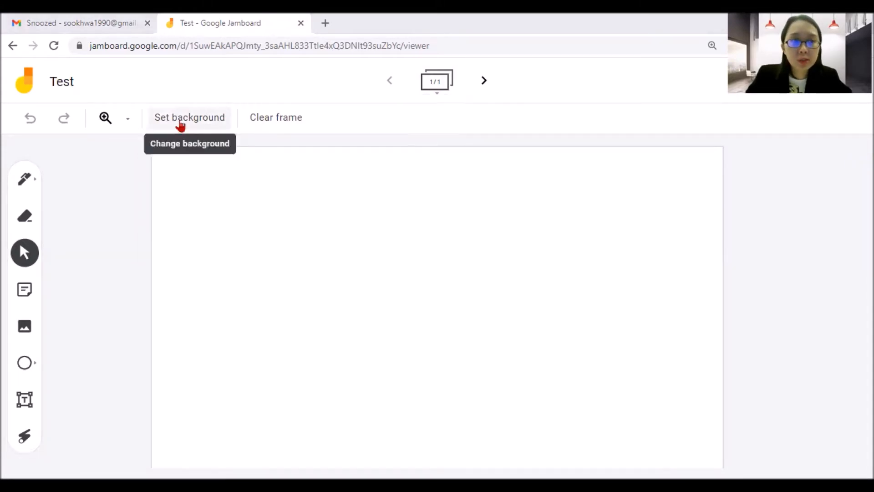
mouse_move(29, 117)
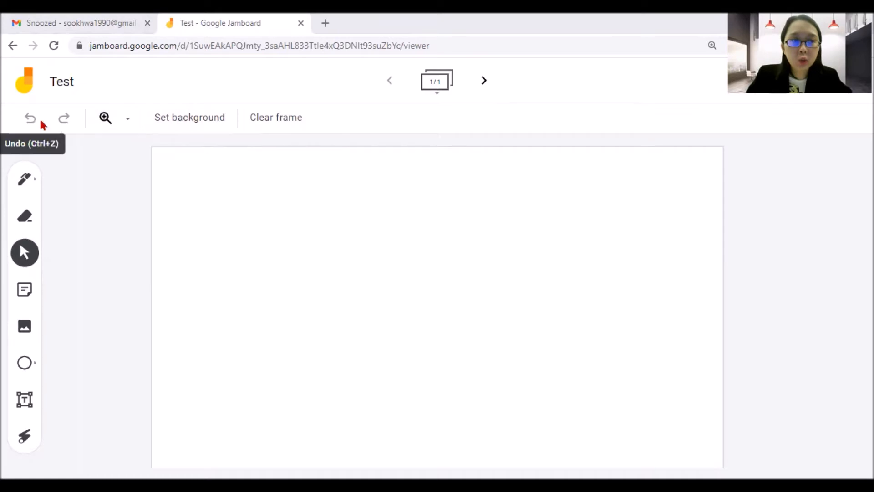
mouse_move(190, 118)
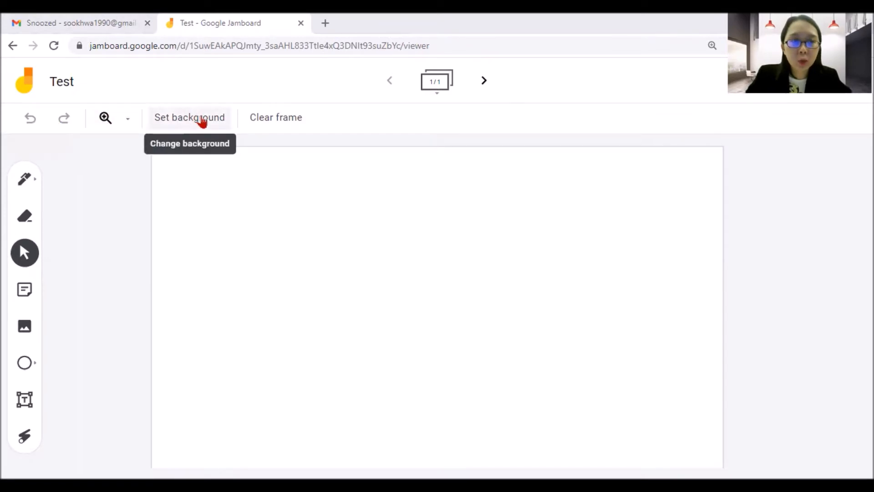
mouse_move(326, 169)
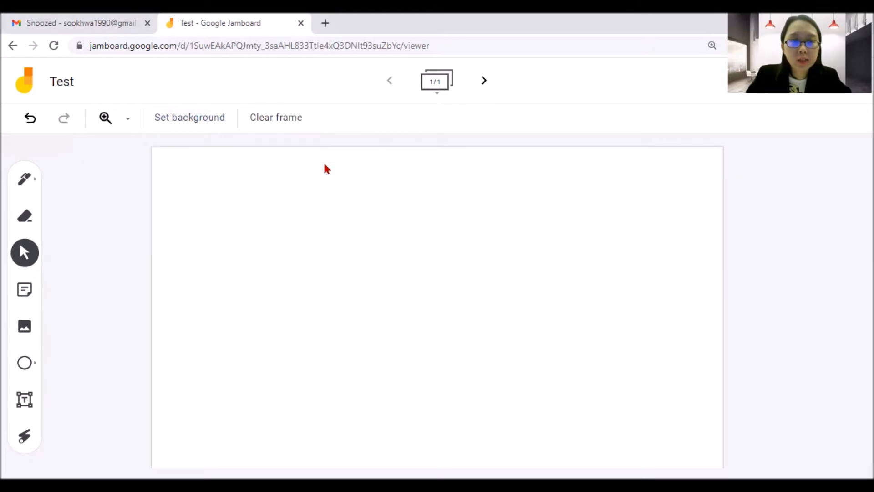
mouse_move(275, 117)
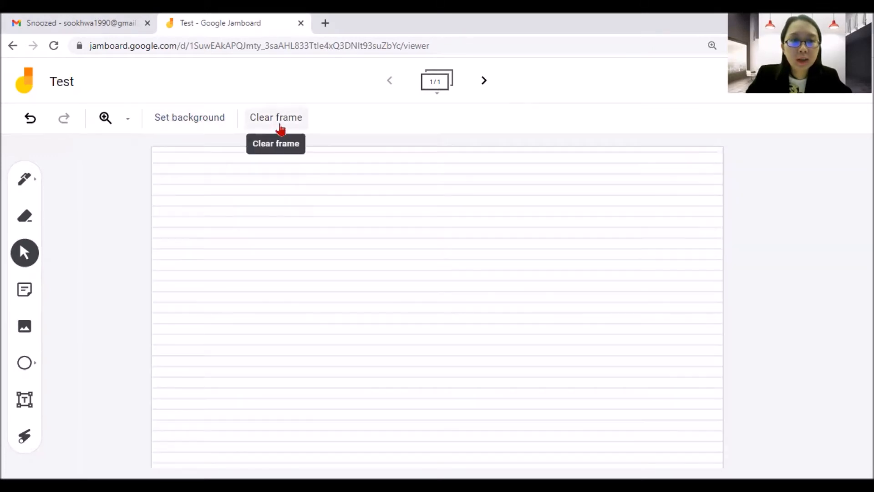
left_click(275, 117)
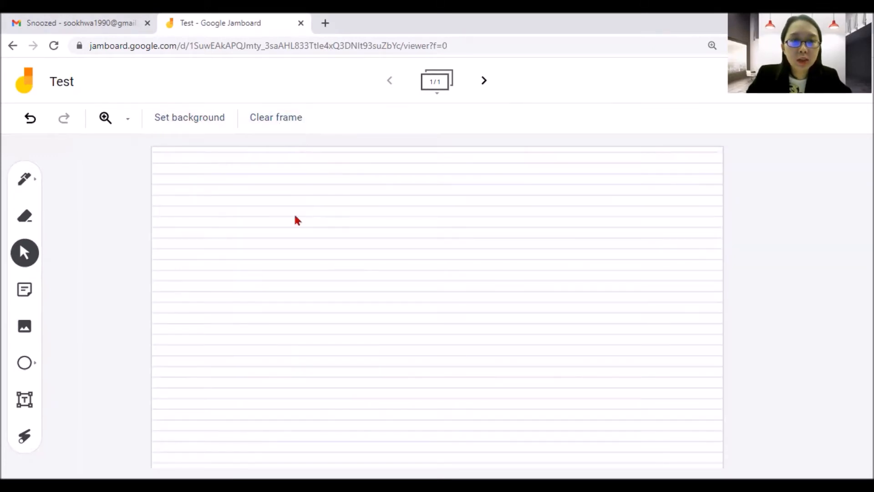
mouse_move(101, 248)
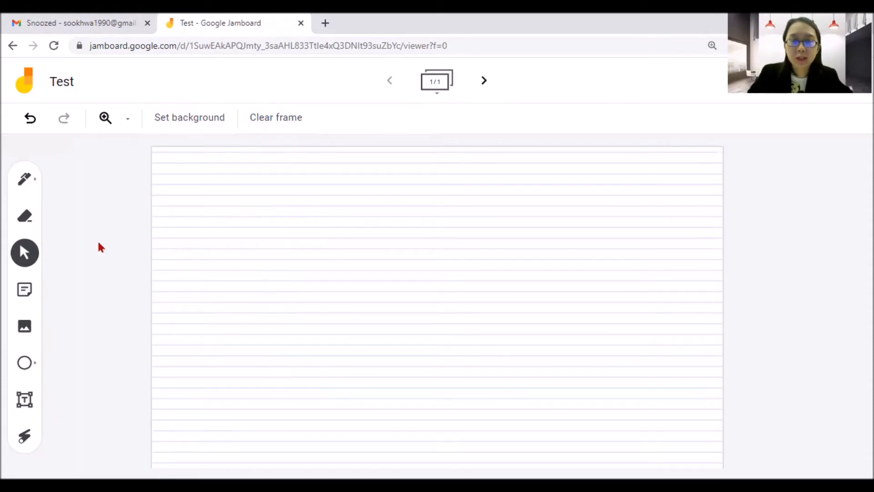
mouse_move(620, 152)
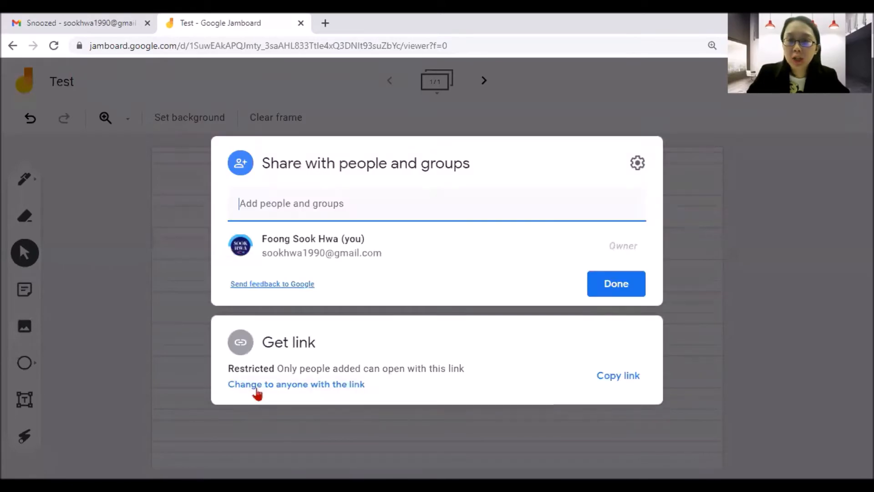
- Change access to anyone with the link as Viewer, then return to the board
left_click(296, 385)
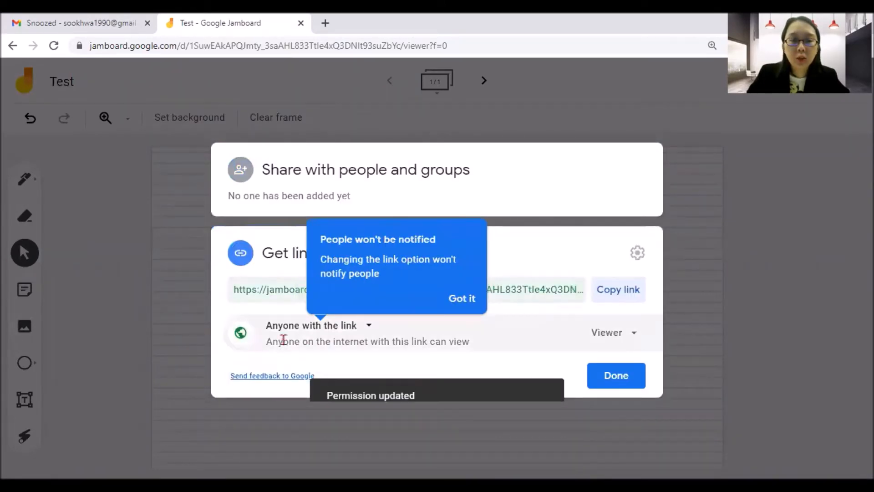
left_click(611, 332)
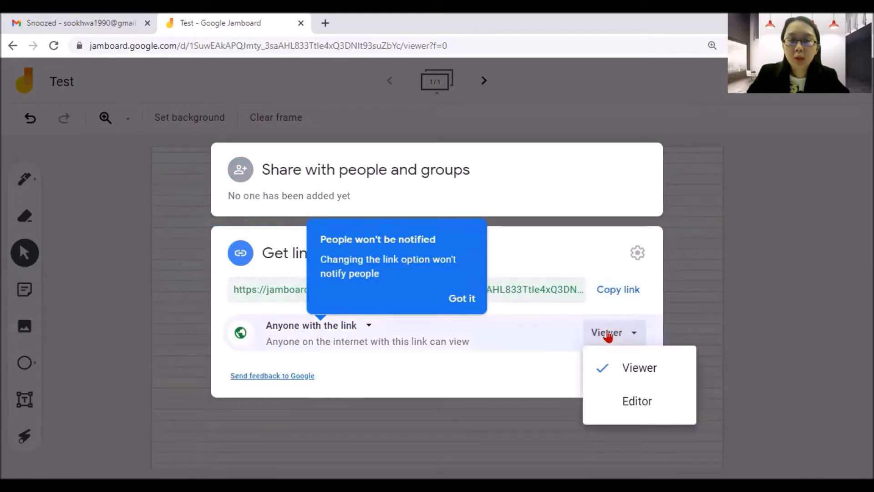
mouse_move(539, 353)
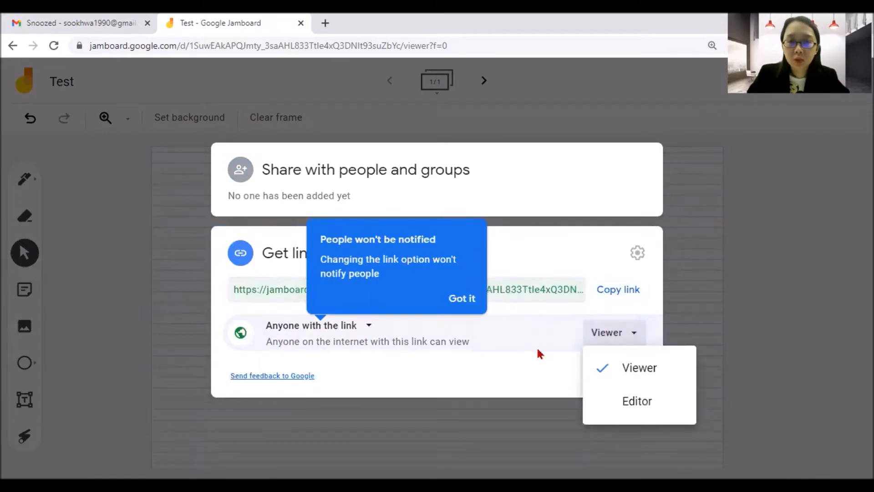
left_click(639, 367)
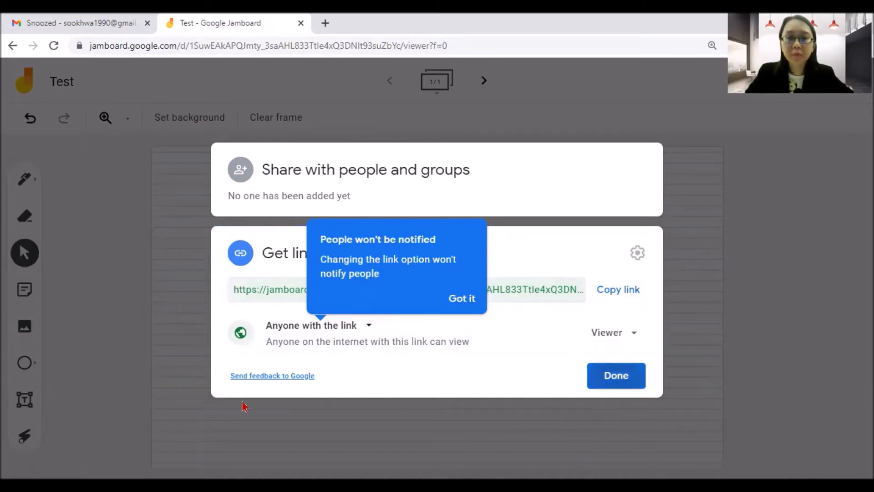
left_click(615, 375)
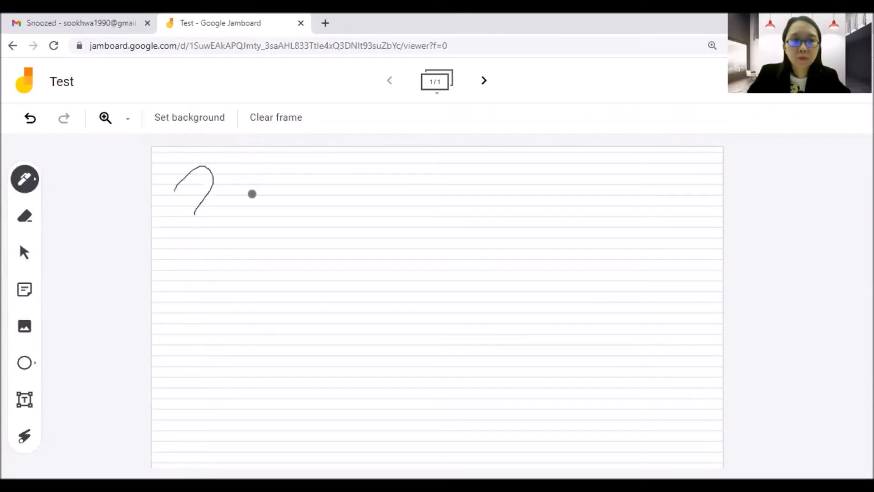
- Draw with the black pen and grey marker, then switch to the yellow highlighter
left_click(25, 179)
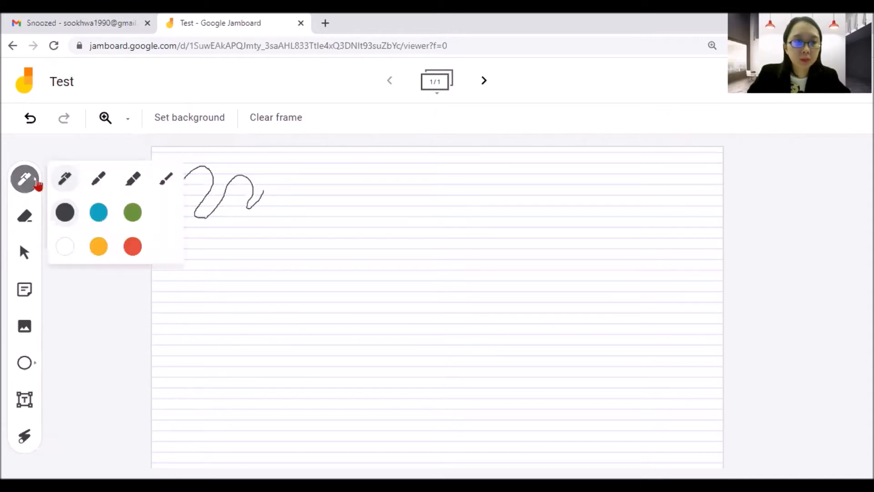
mouse_move(98, 179)
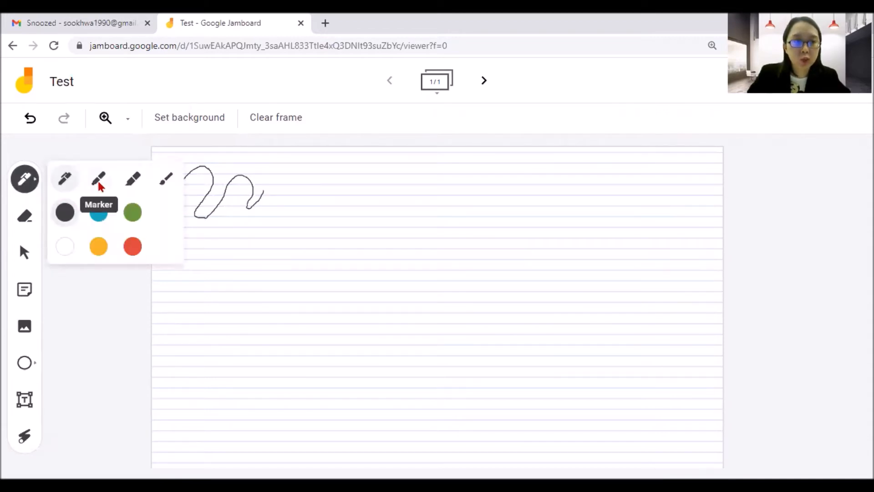
mouse_move(133, 179)
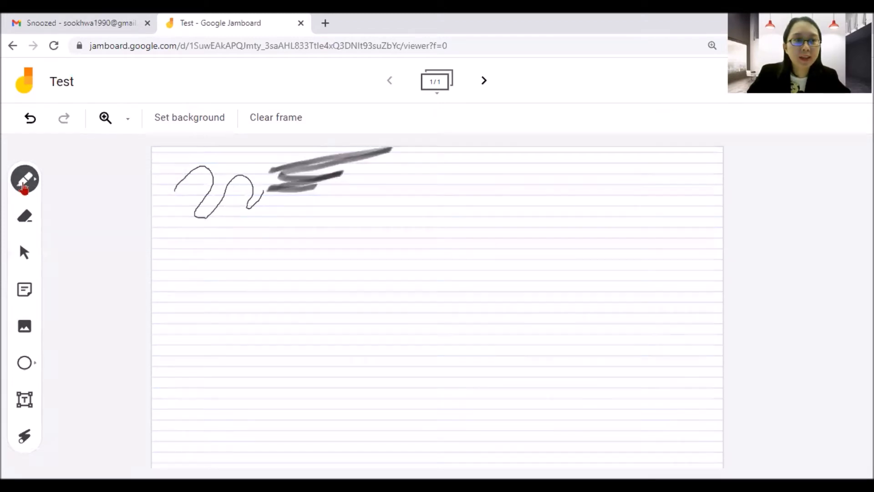
left_click(24, 180)
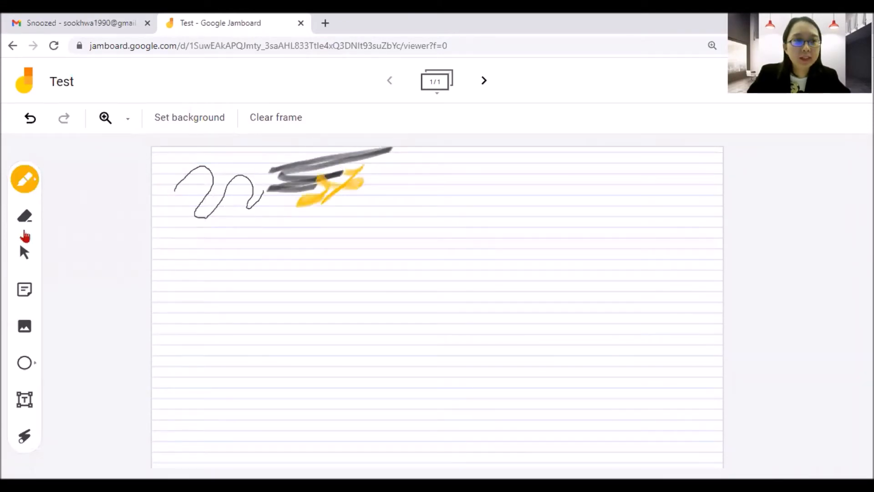
- Erase some strokes, clear the whole frame, and return to the Select tool
left_click(24, 216)
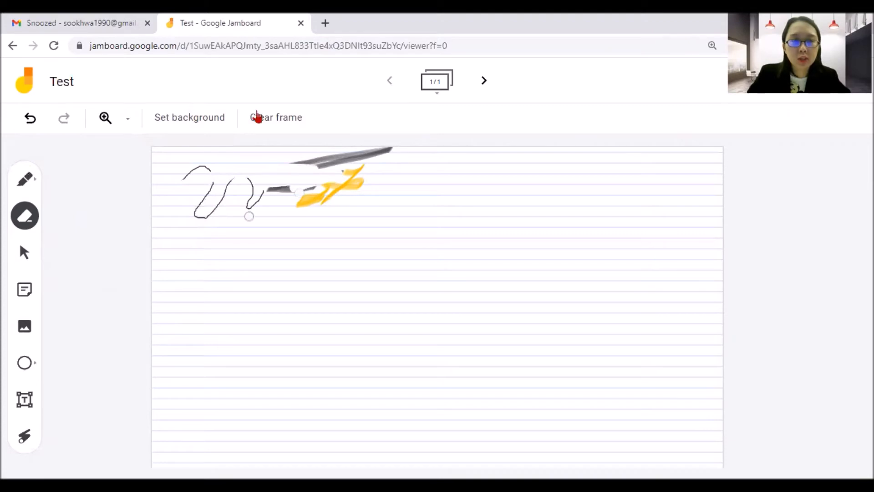
left_click(275, 118)
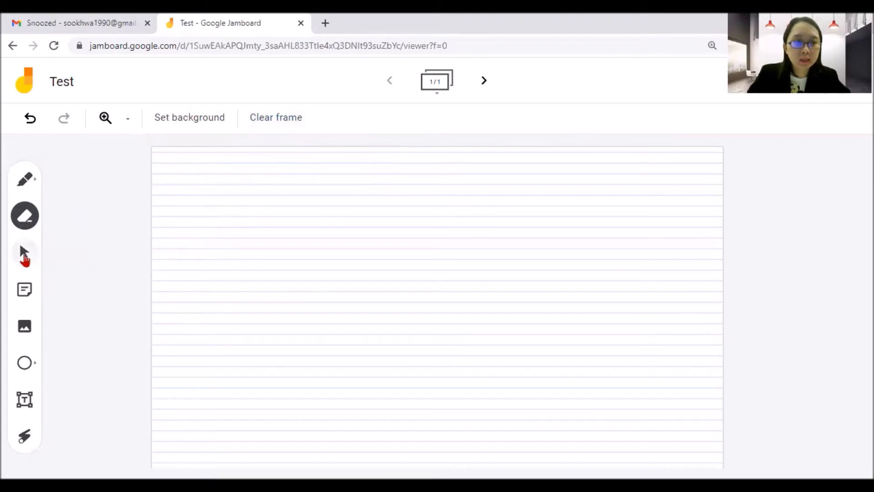
left_click(25, 252)
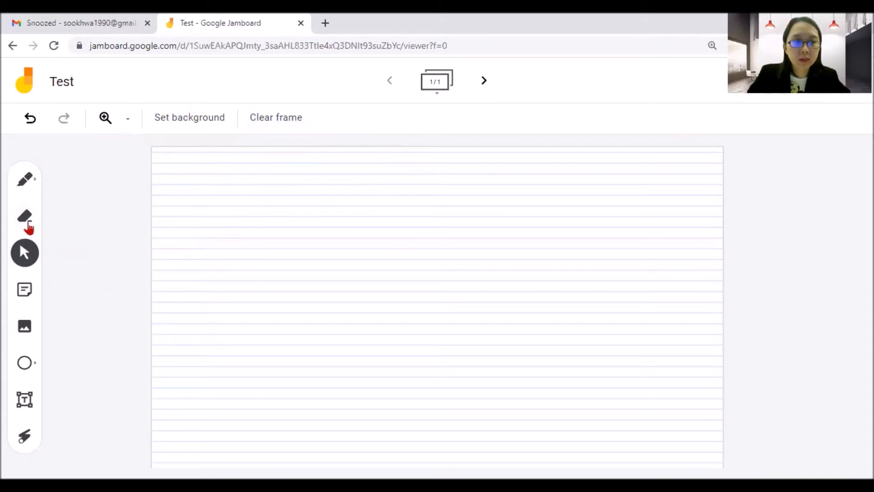
mouse_move(25, 289)
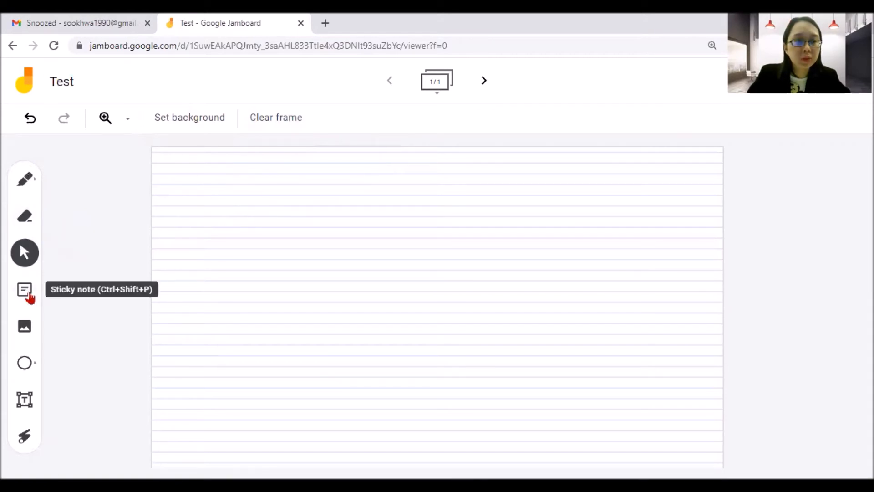
- Add a blue sticky note reading 'Hi there, I am Sook Hwa!' and cancel the extra empty note
left_click(24, 289)
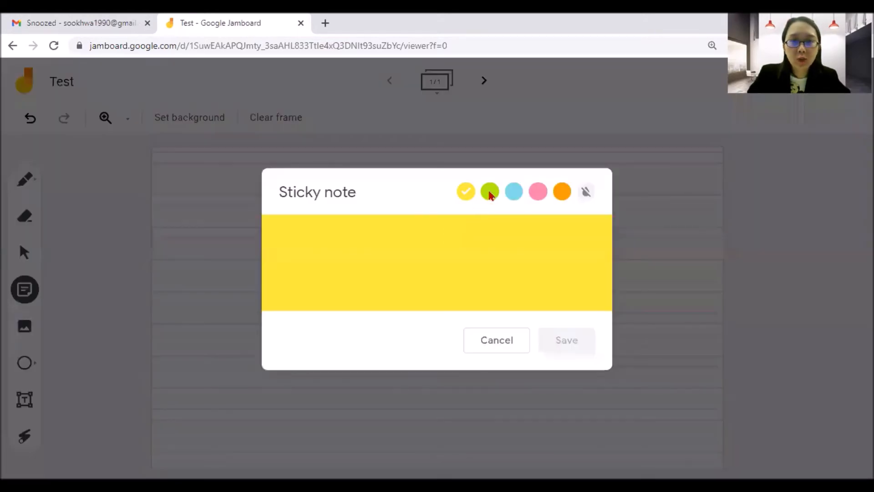
mouse_move(585, 191)
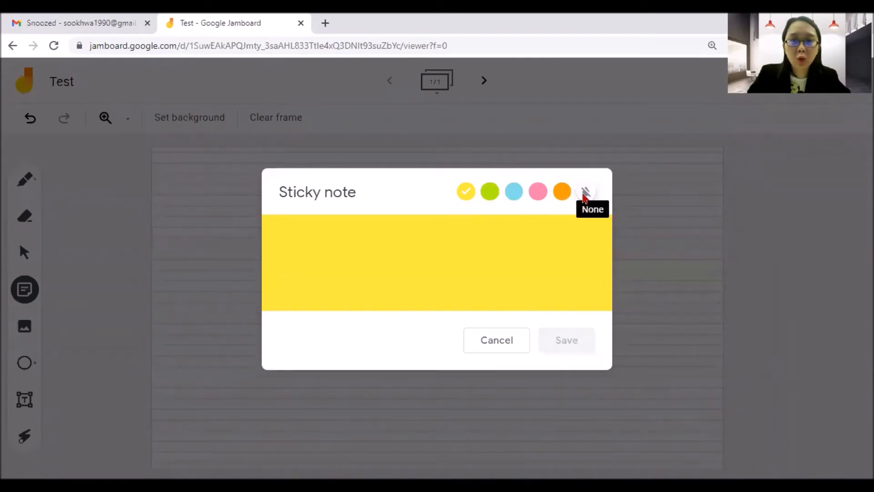
mouse_move(512, 191)
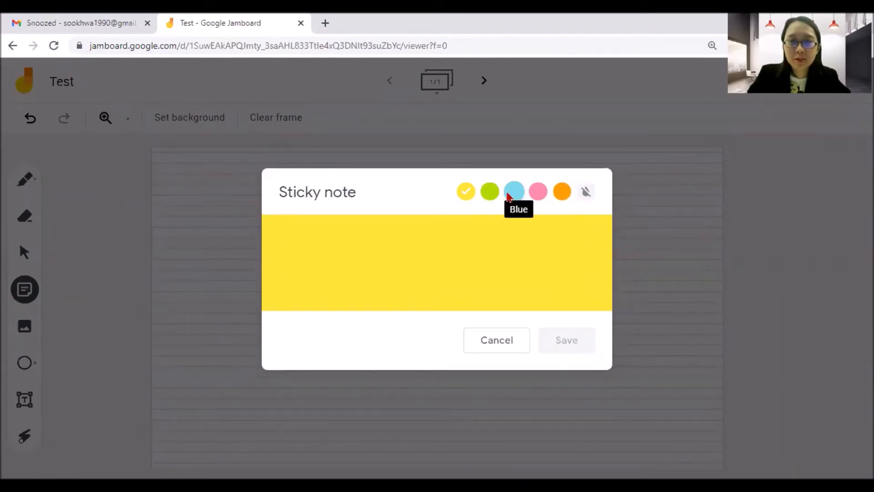
left_click(513, 192)
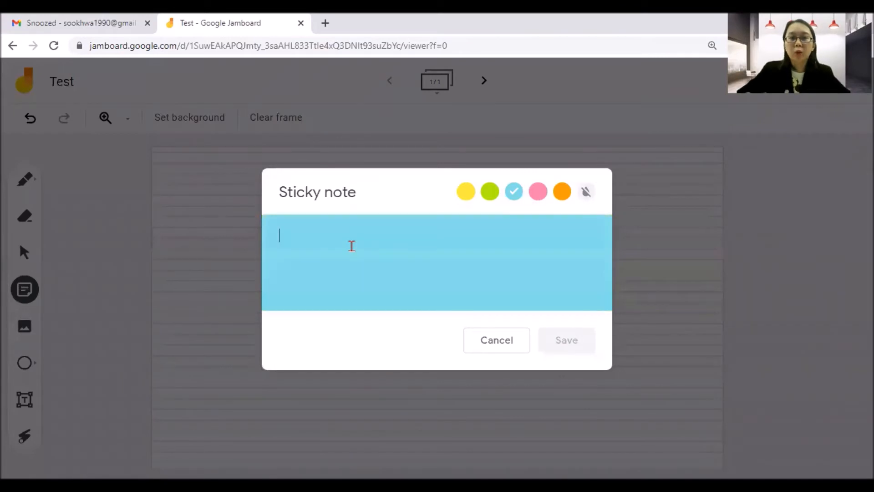
type("Hi")
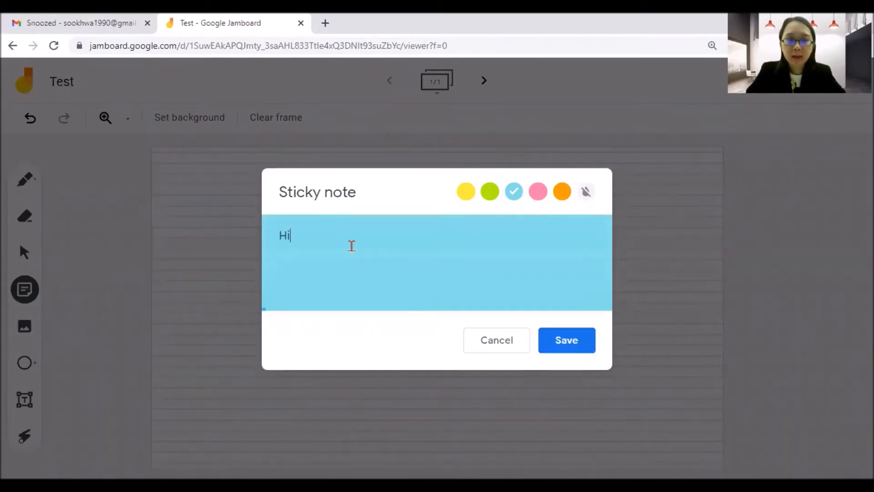
type("there, I am zS")
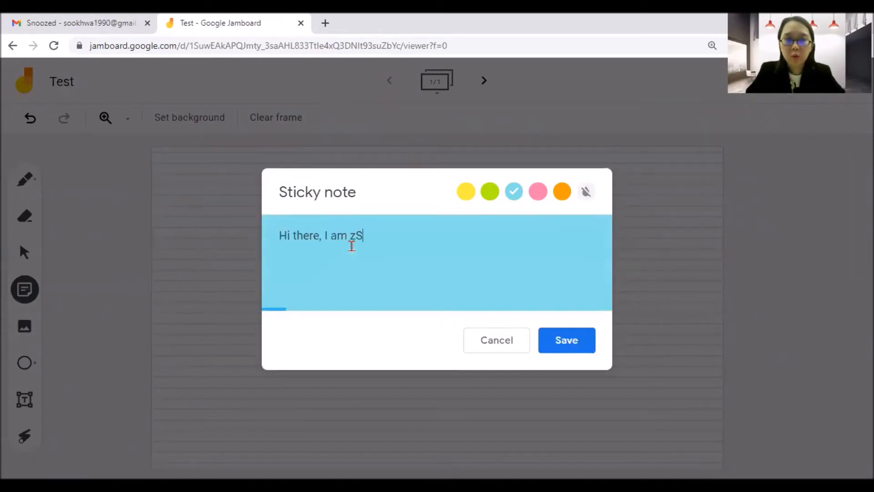
type("Sook Hwa")
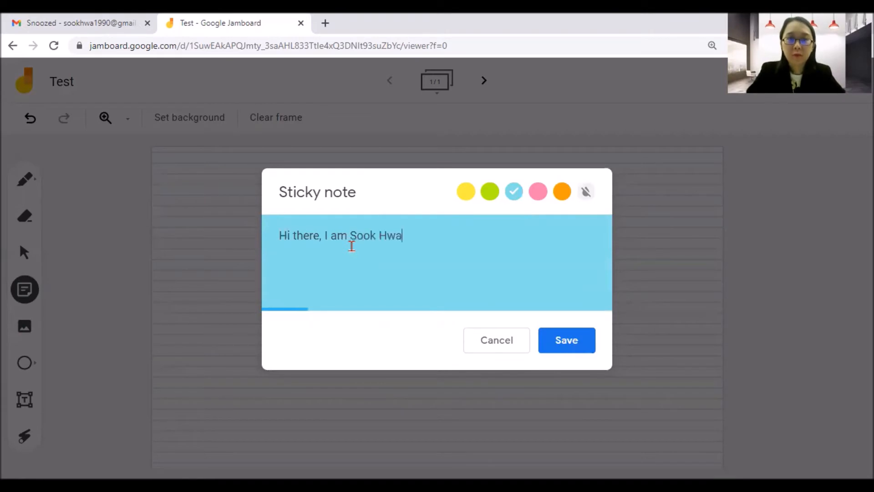
type("!")
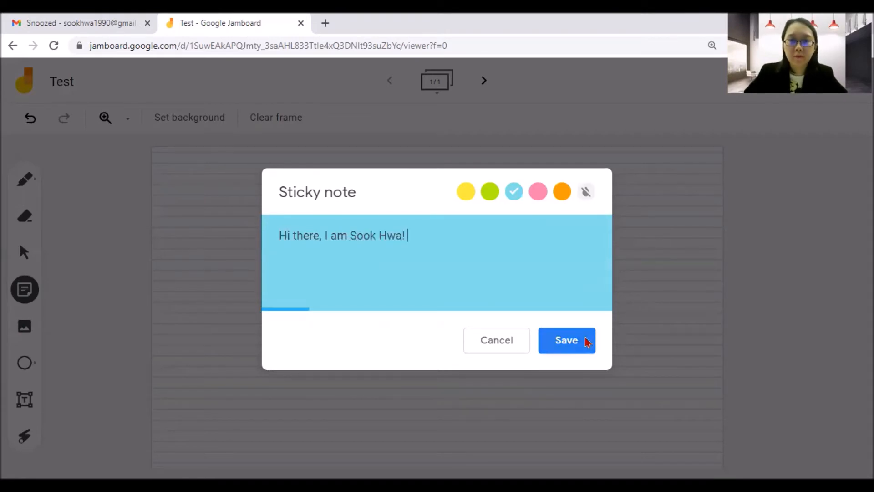
left_click(566, 339)
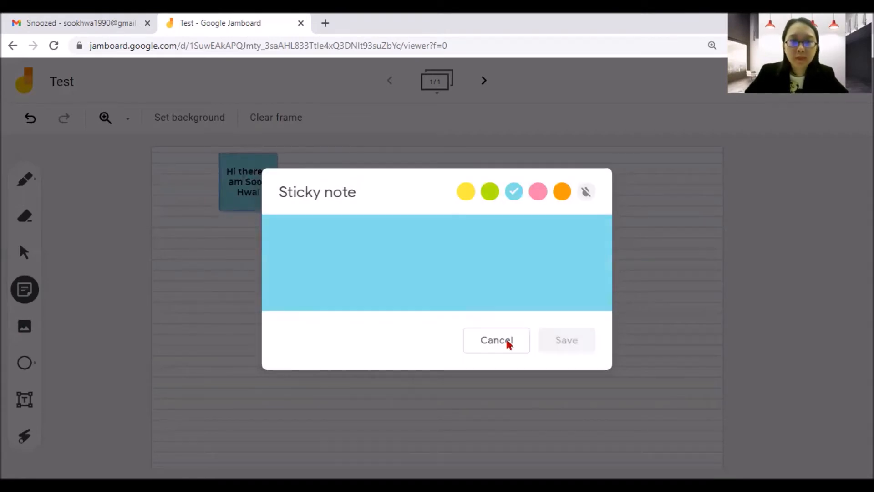
left_click(495, 340)
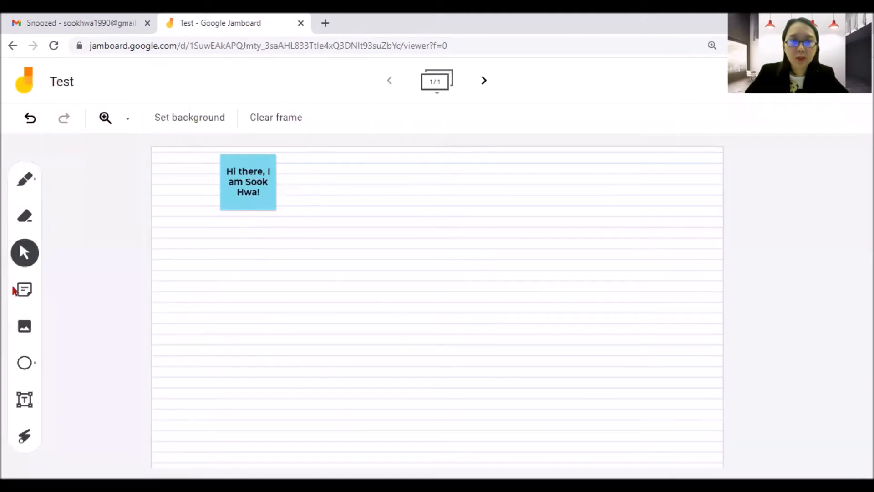
- Add a green sticky note reading 'Hi there, I am Shirley!' and cancel the next empty note
left_click(25, 290)
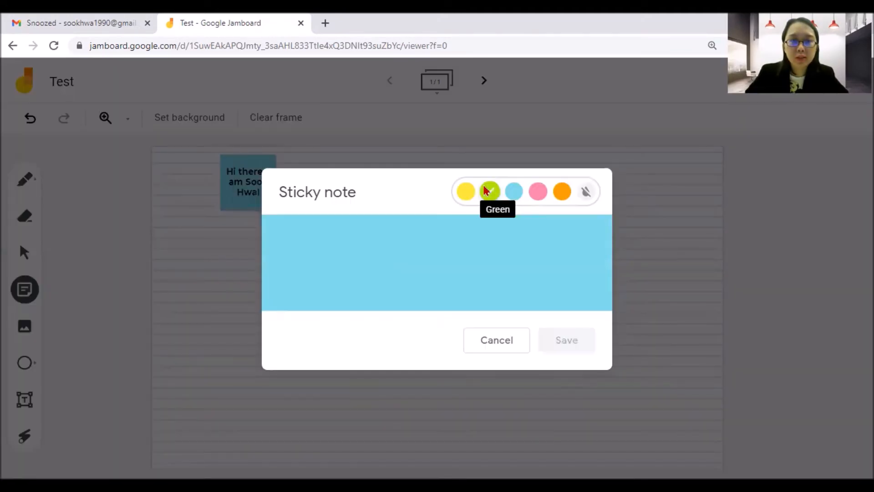
left_click(489, 191)
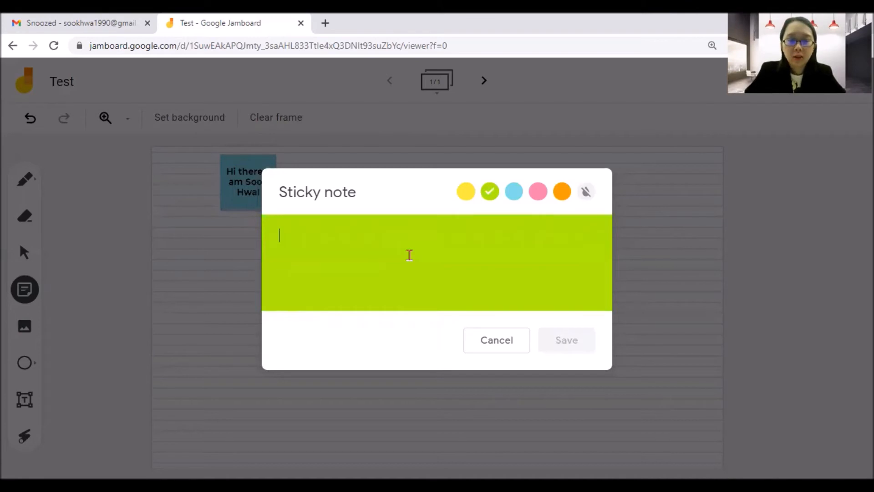
type("Hi th")
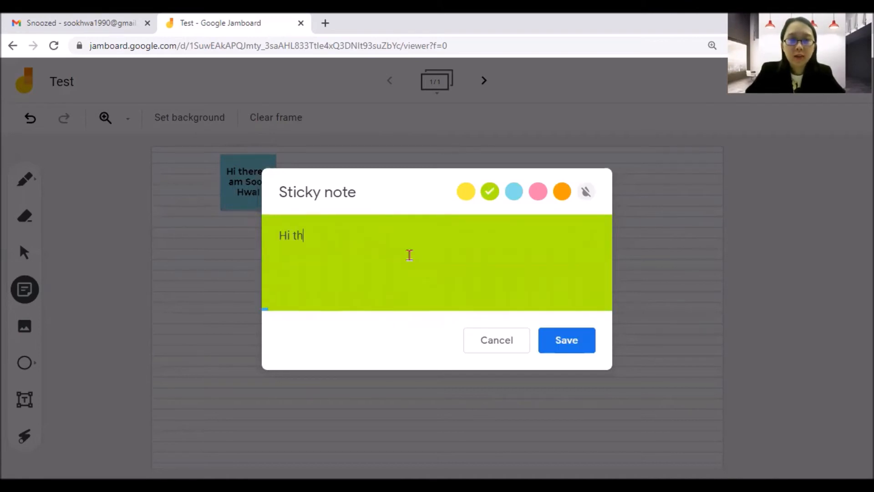
type("ere, I am Shir")
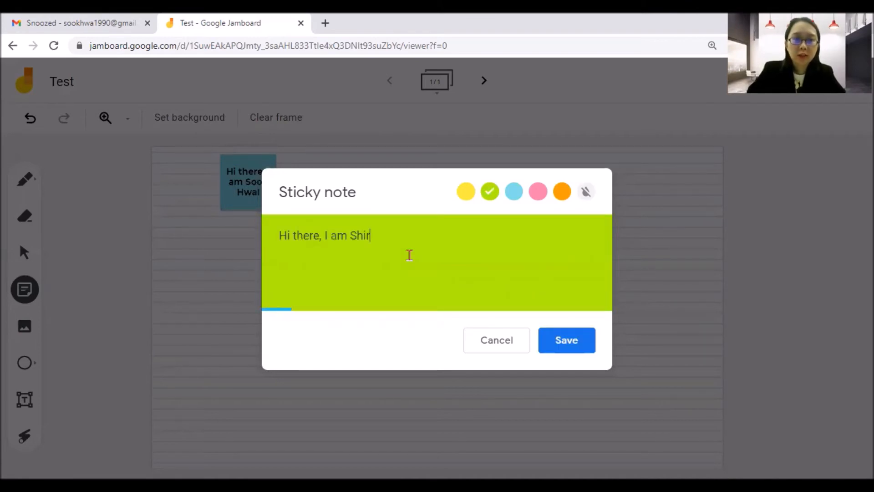
type("ley!")
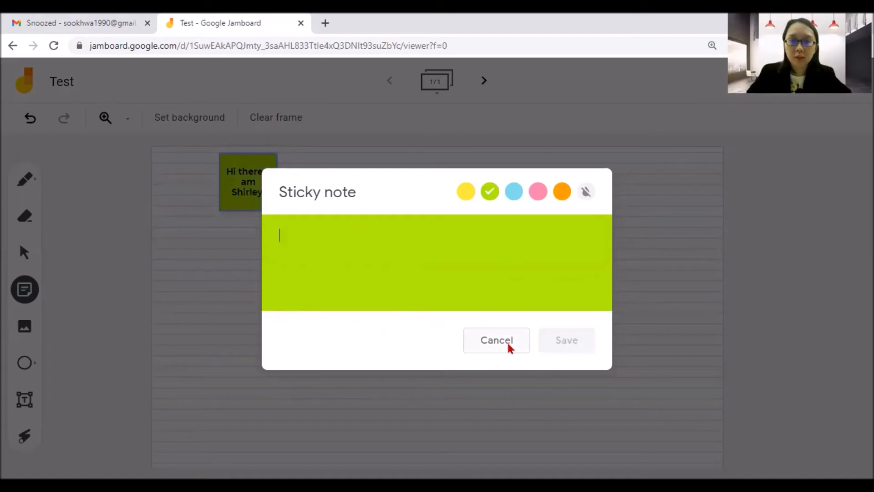
left_click(495, 340)
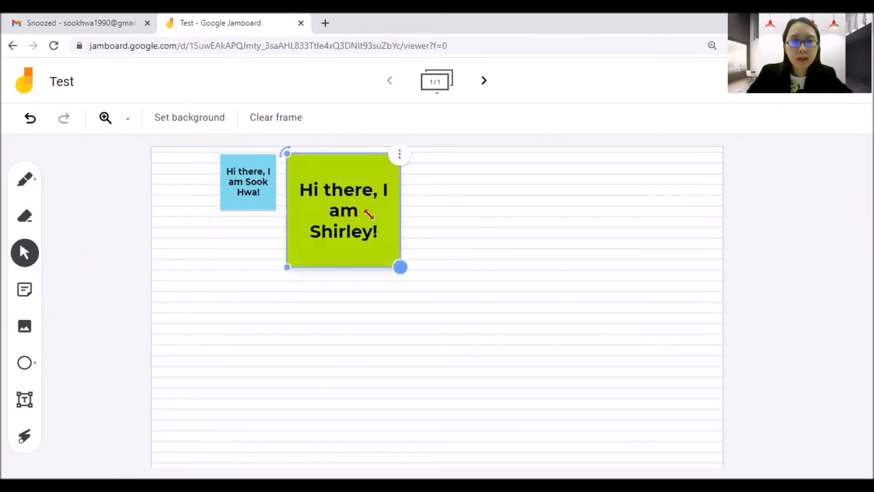
- Show the Order layering options from the green Shirley note's three-dot menu
left_click(399, 154)
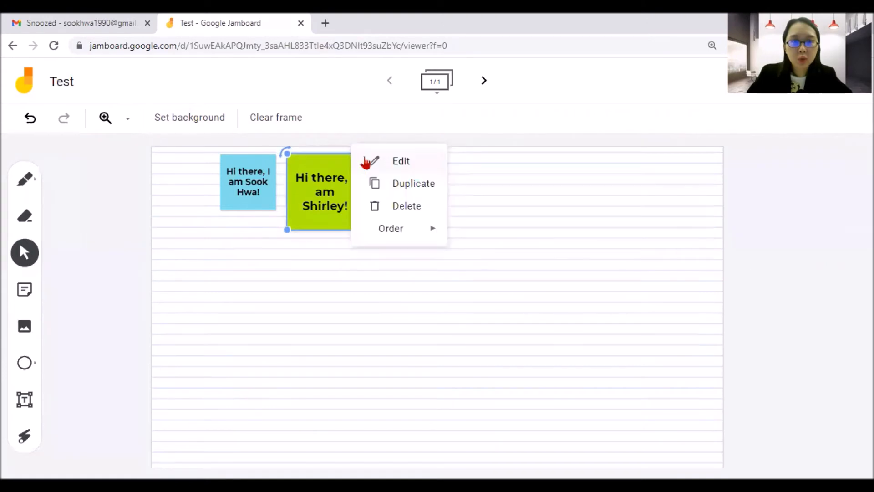
mouse_move(406, 190)
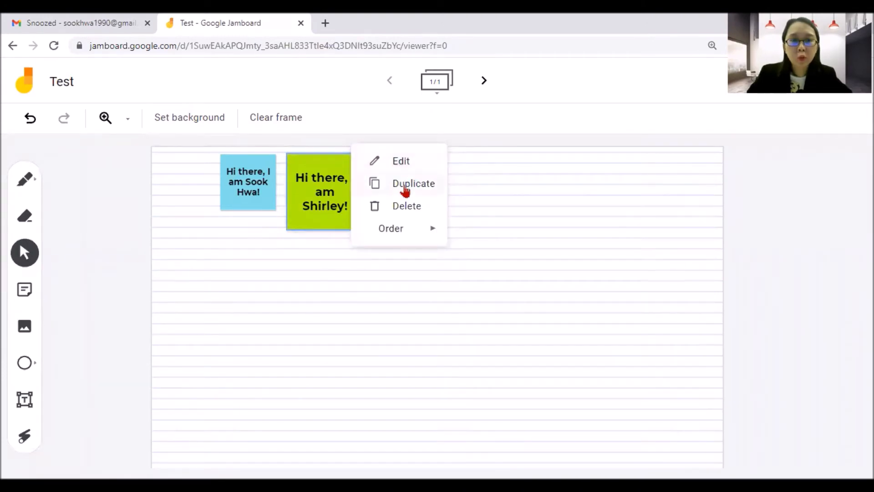
left_click(391, 228)
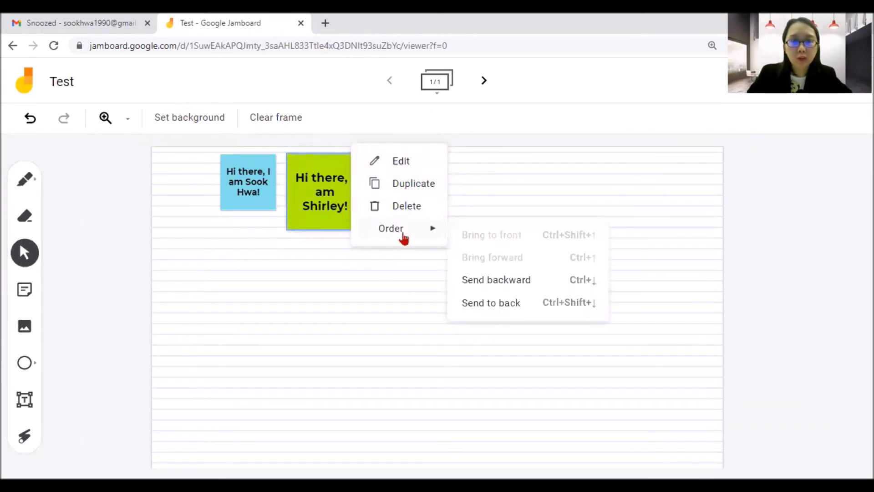
mouse_move(429, 266)
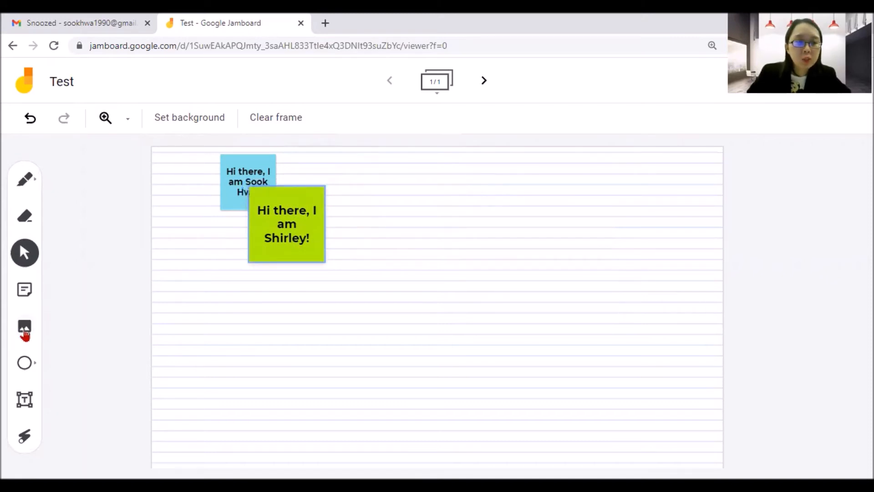
left_click(24, 329)
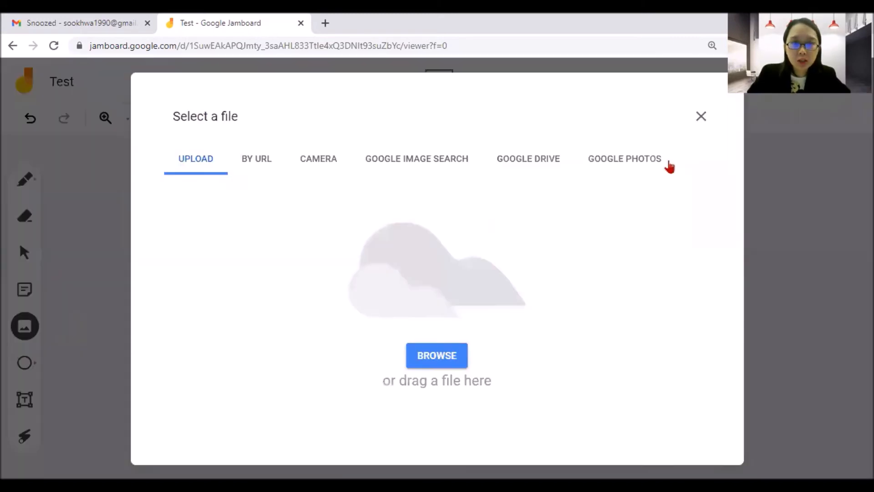
mouse_move(405, 364)
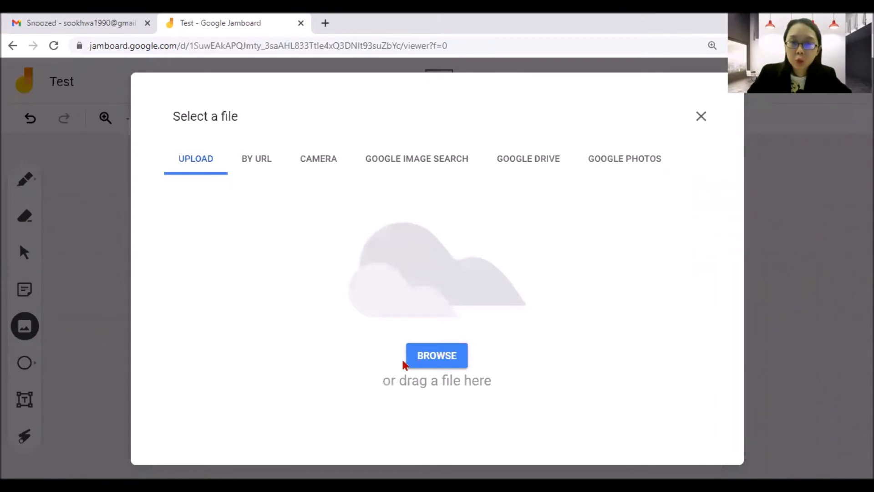
mouse_move(317, 173)
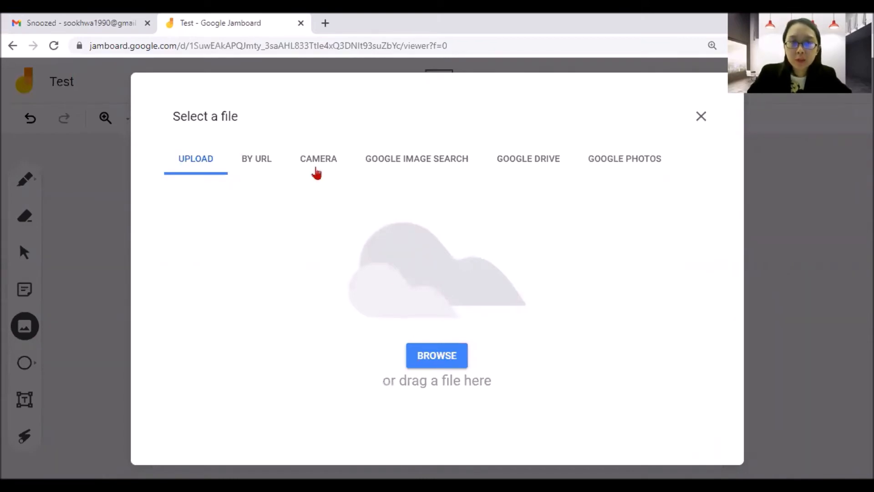
mouse_move(555, 162)
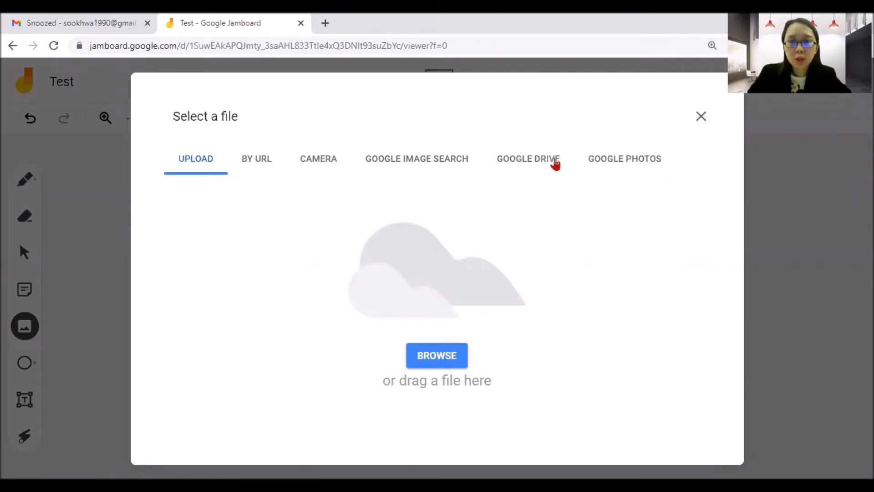
mouse_move(703, 117)
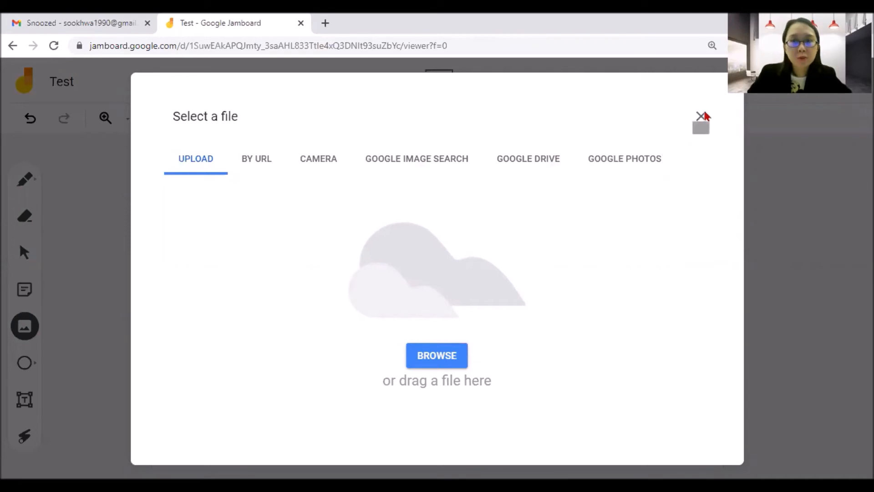
left_click(701, 117)
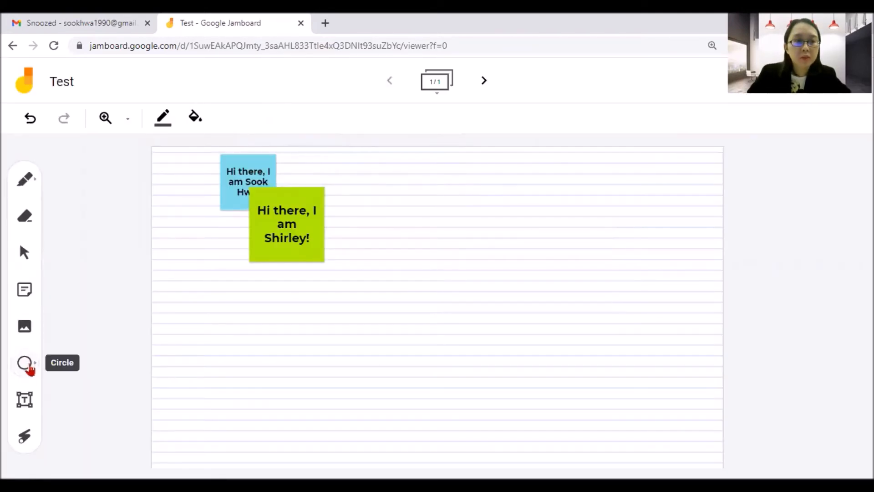
- Draw an empty rectangle below the sticky notes from the shapes menu
left_click(25, 362)
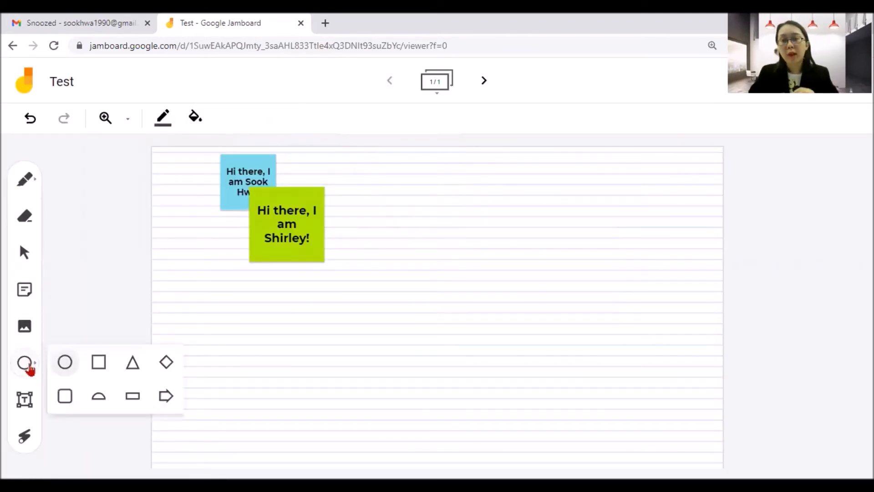
mouse_move(98, 363)
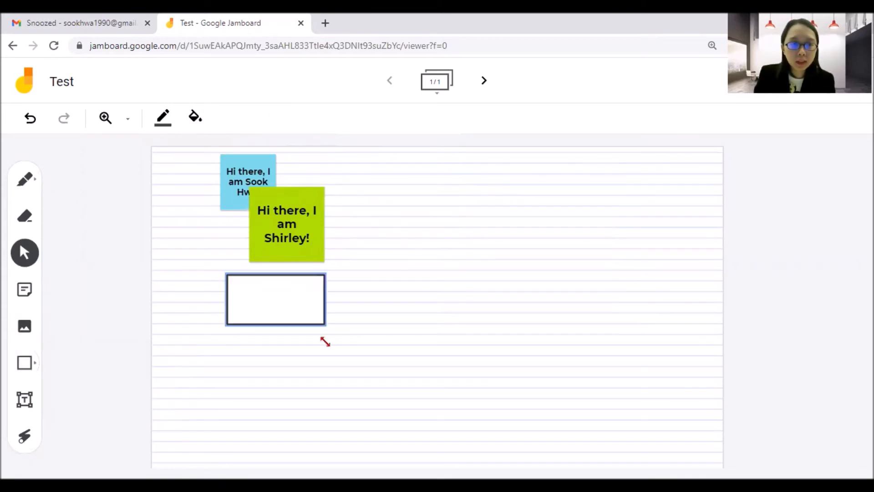
left_click(275, 300)
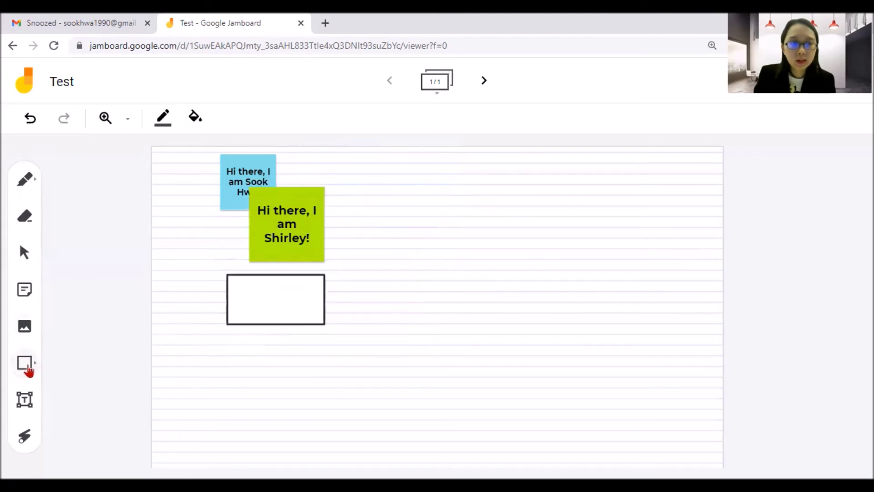
left_click(25, 364)
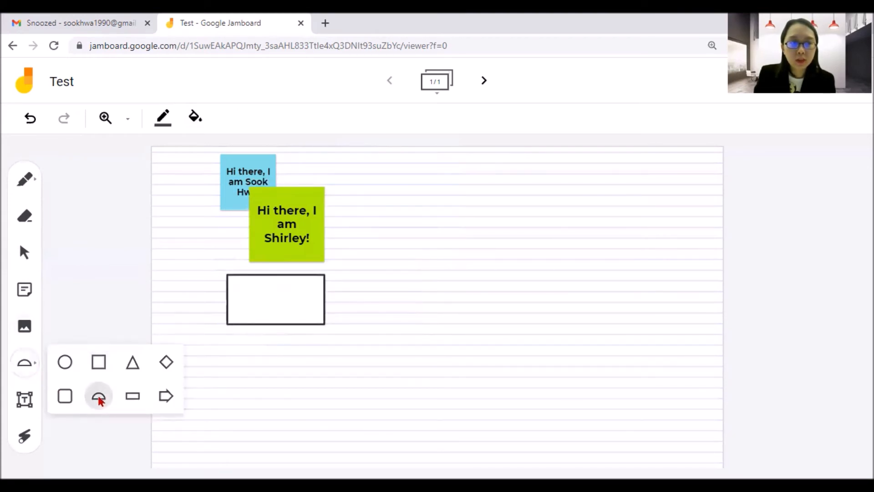
- Draw a semicircle and place it to the right of the rectangle
left_click(98, 396)
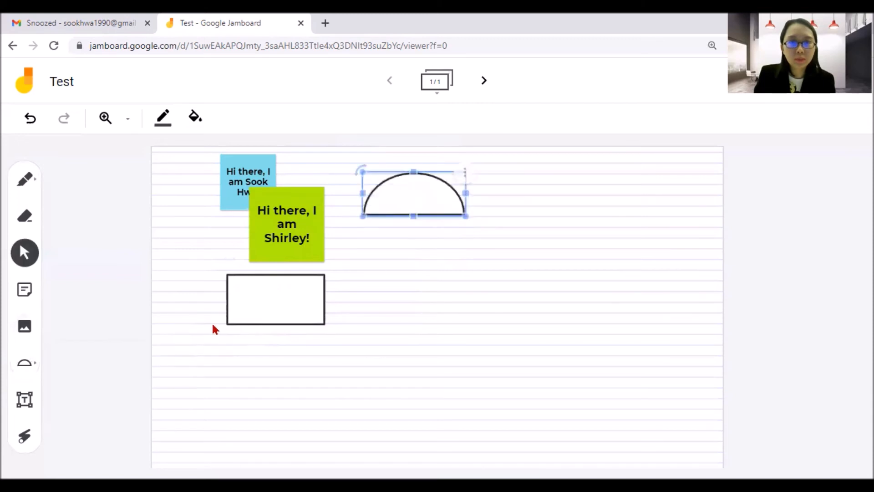
left_click(228, 326)
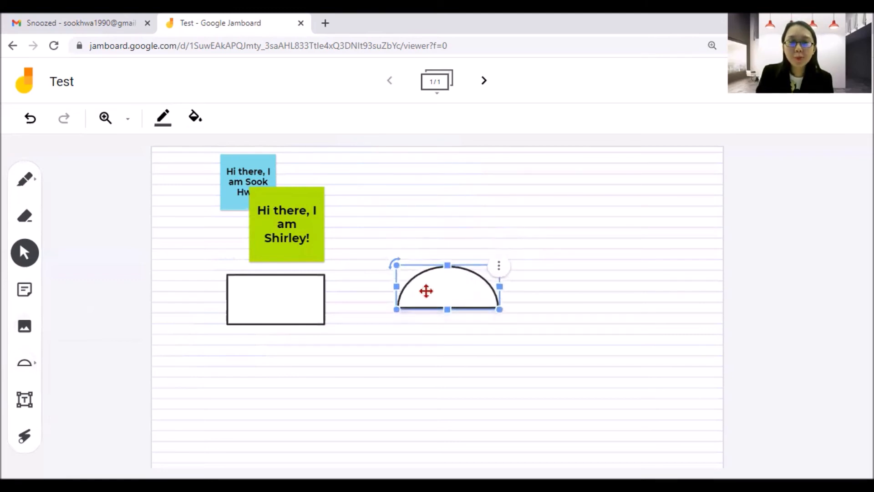
left_click(24, 399)
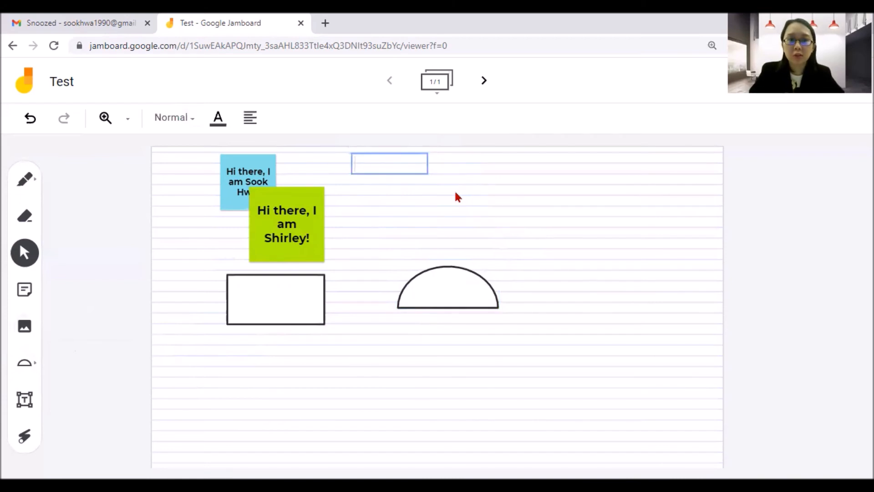
- Enter 'Welcome !' in the text box at the top of the frame and finish editing
type("Welcome !")
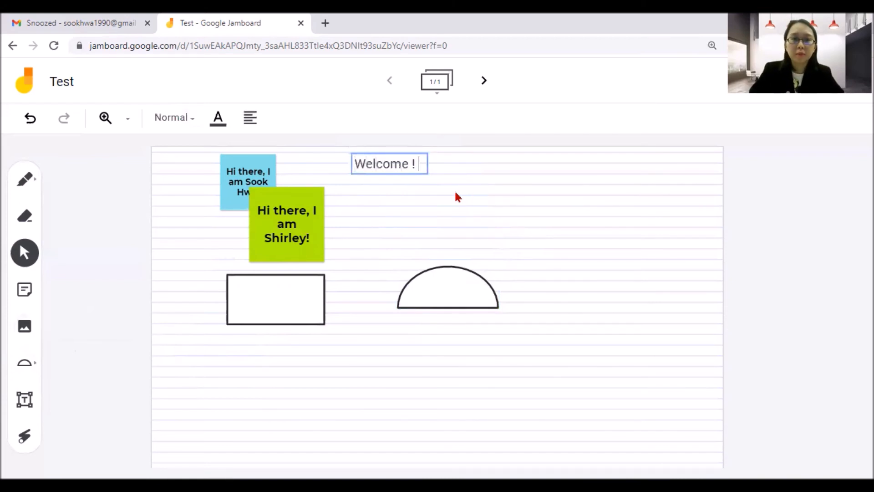
left_click(457, 196)
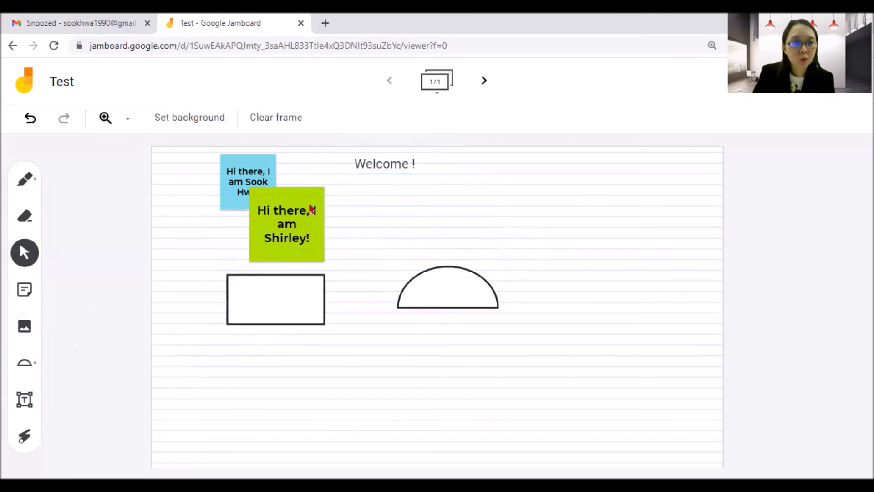
mouse_move(24, 436)
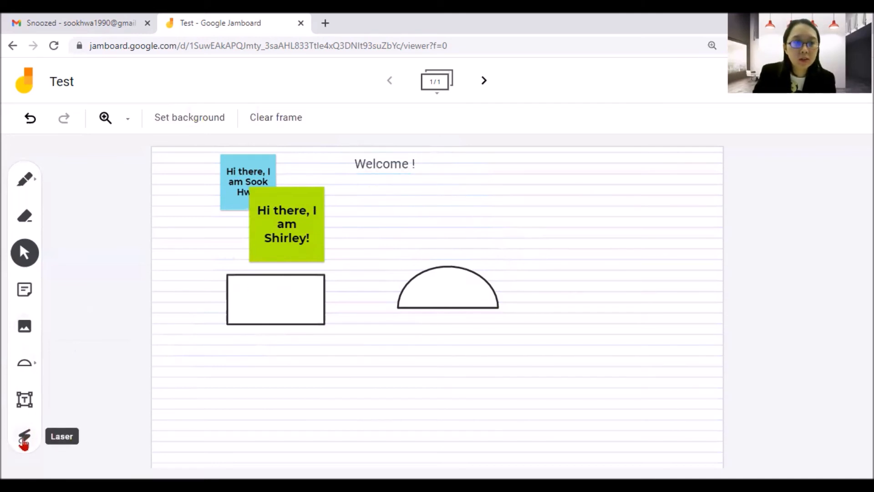
- Switch to the laser pointer to spotlight the green Shirley note
left_click(24, 436)
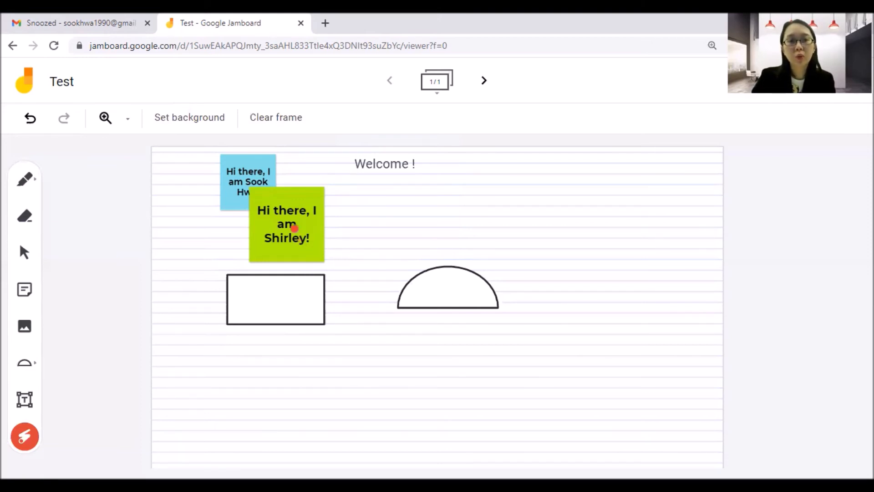
mouse_move(87, 242)
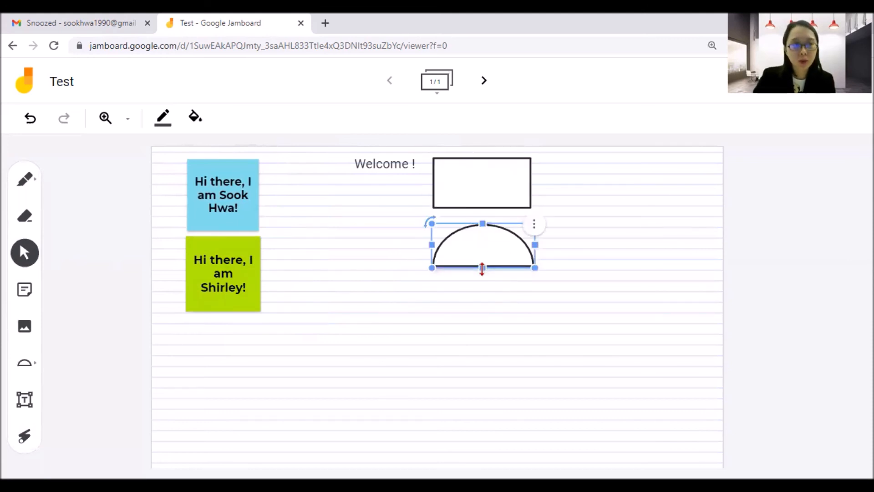
mouse_move(264, 346)
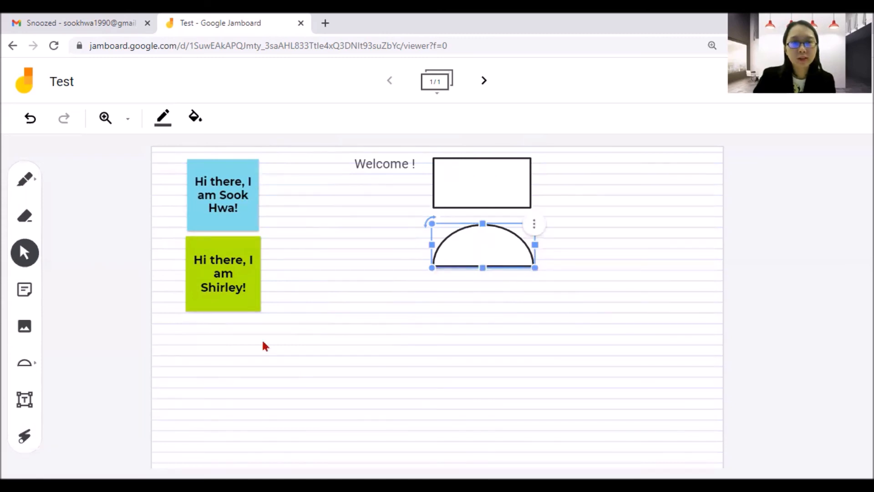
- Select the semicircle, fill it light blue and move on to its outline colour
left_click(320, 285)
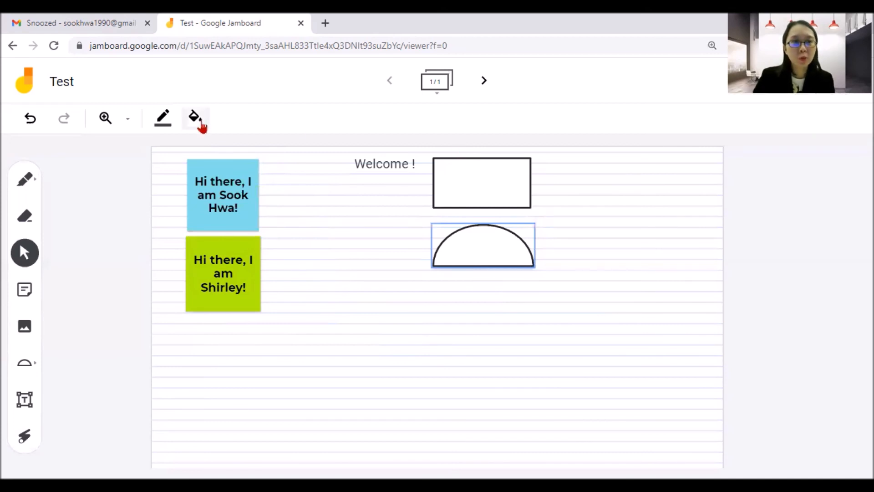
left_click(193, 118)
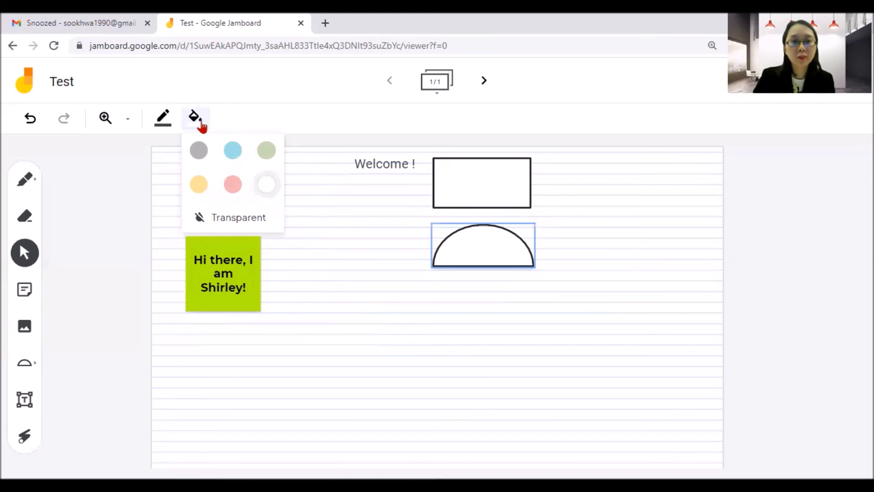
left_click(233, 150)
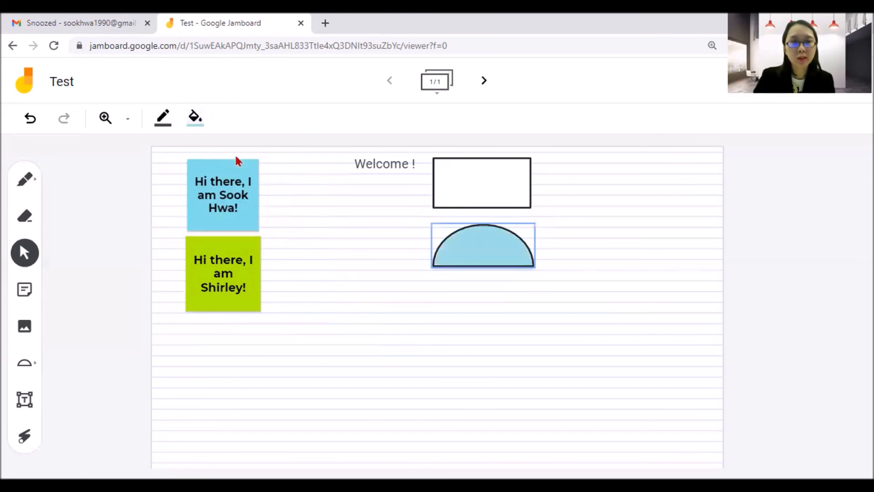
left_click(163, 117)
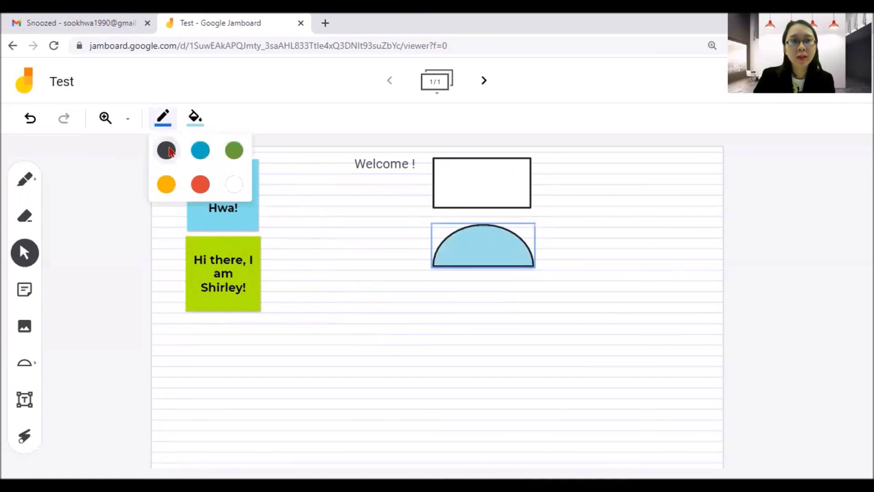
mouse_move(200, 150)
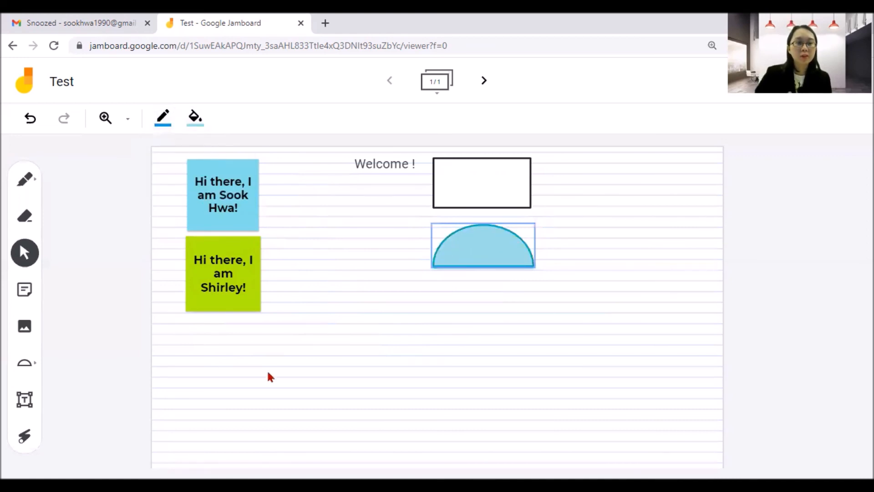
mouse_move(295, 354)
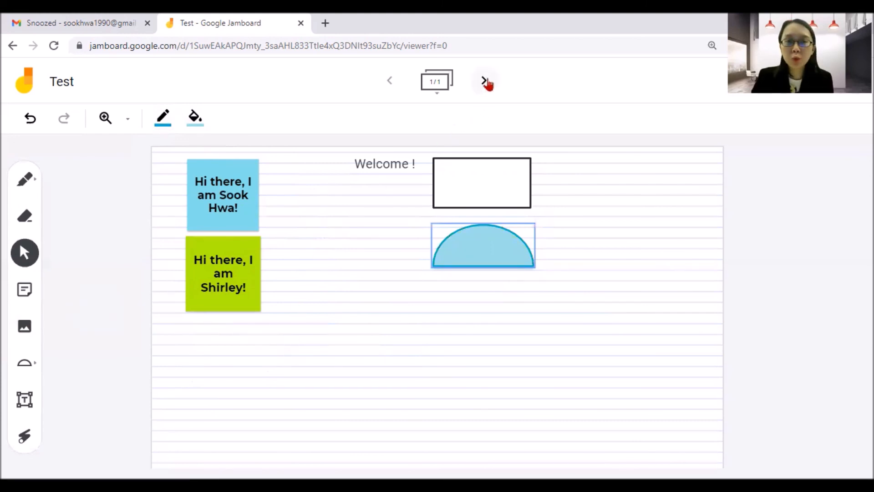
- Add two blank frames after the first, making three frames in the jam
left_click(486, 81)
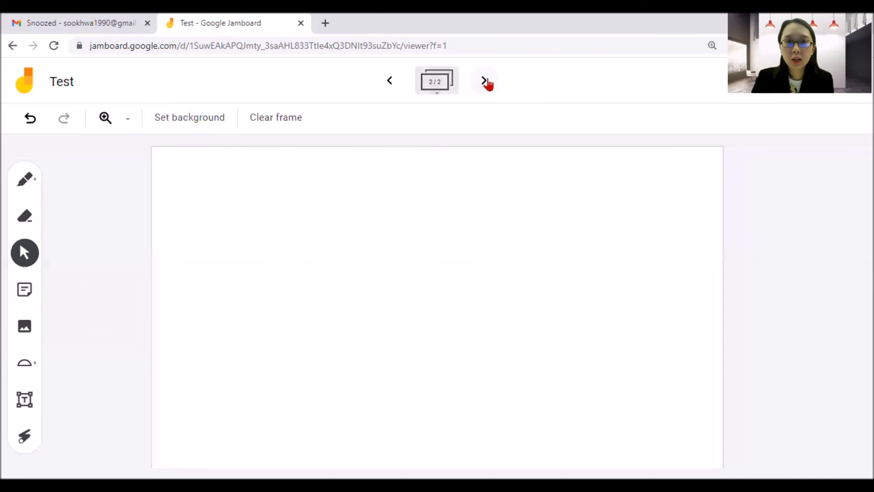
left_click(485, 81)
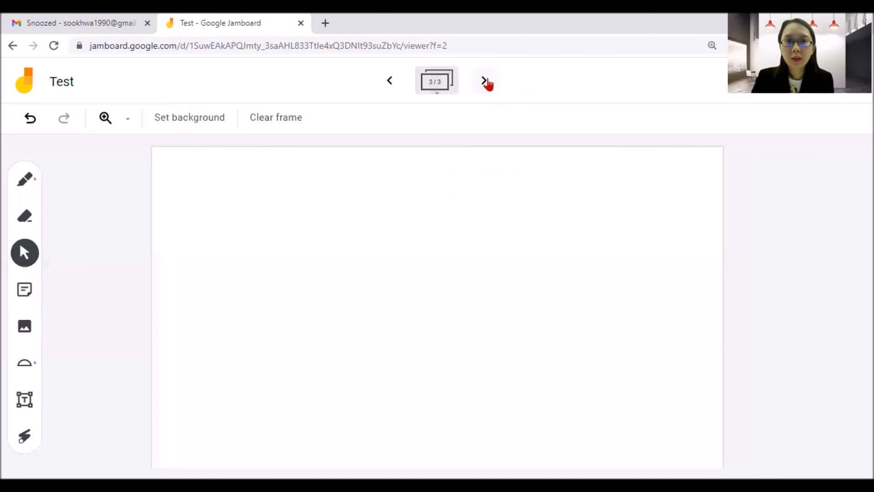
left_click(388, 81)
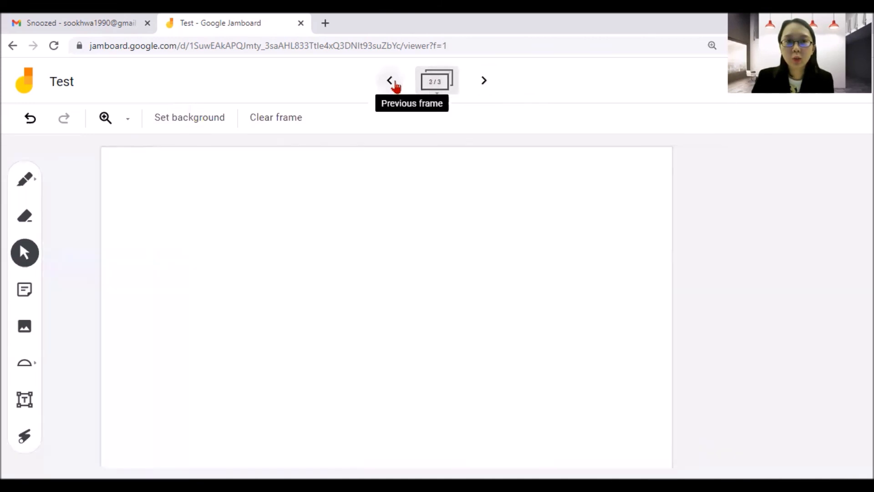
- Review the frames and end on the blank second frame of three
left_click(389, 80)
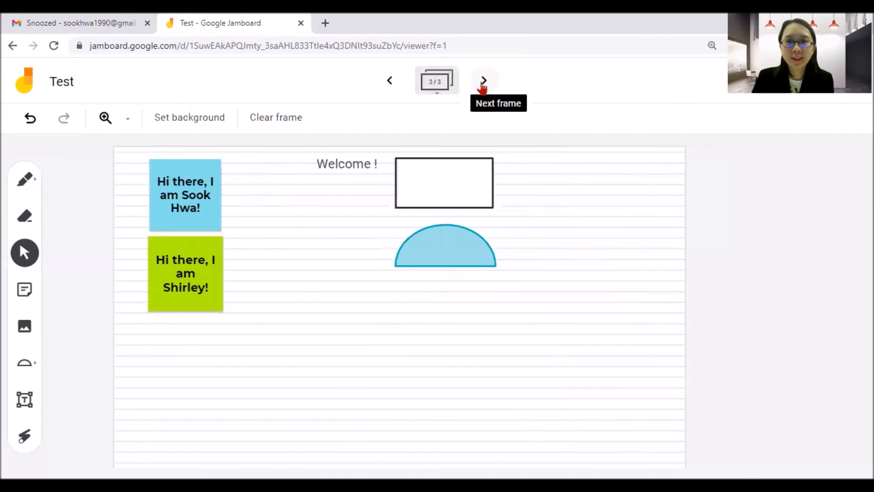
left_click(388, 80)
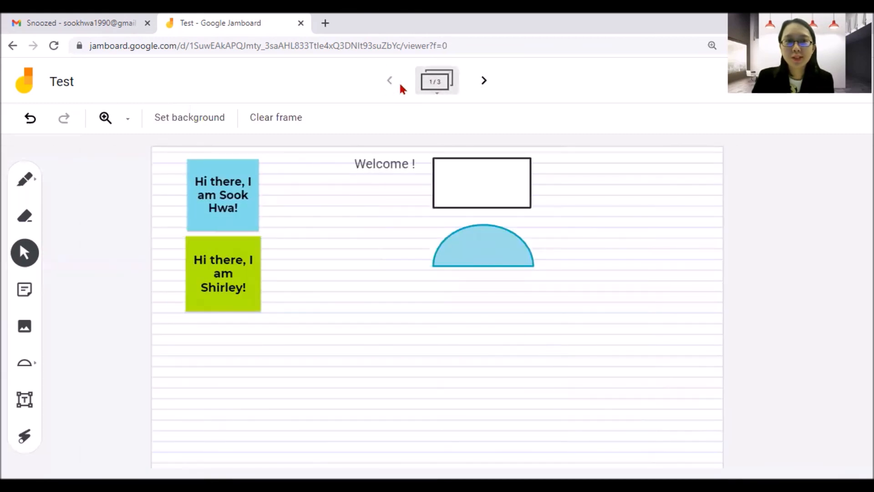
left_click(483, 80)
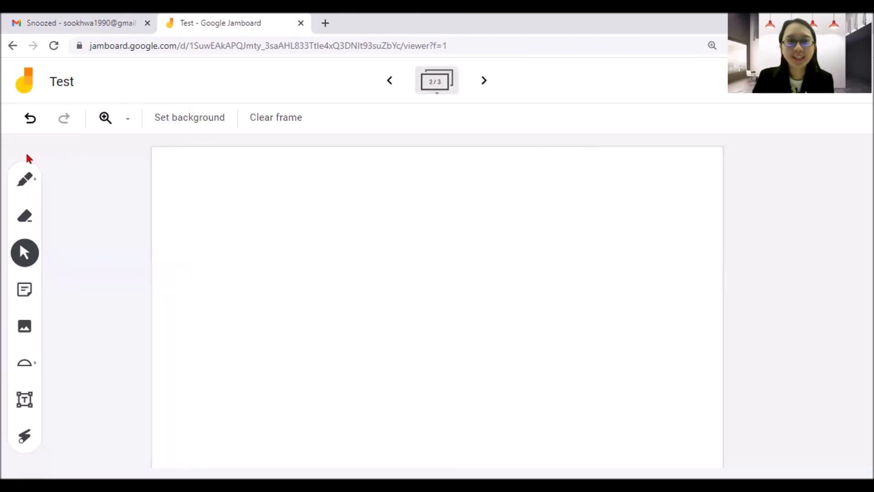
mouse_move(284, 346)
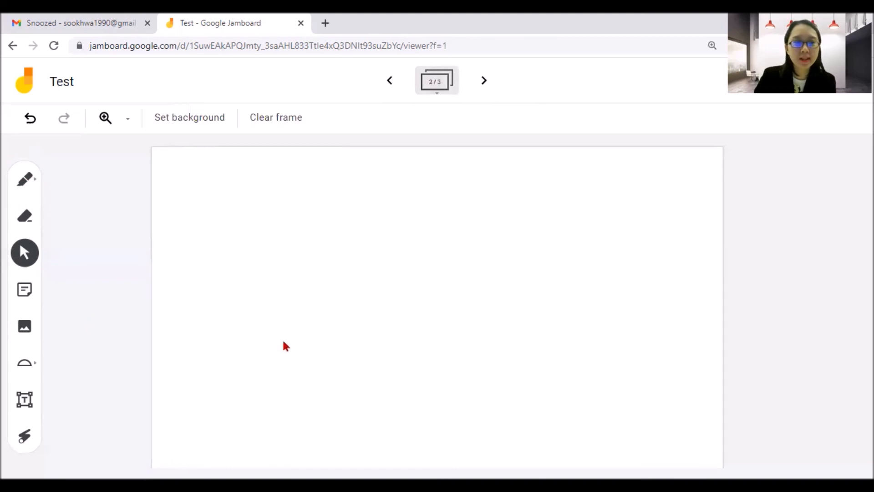
mouse_move(535, 204)
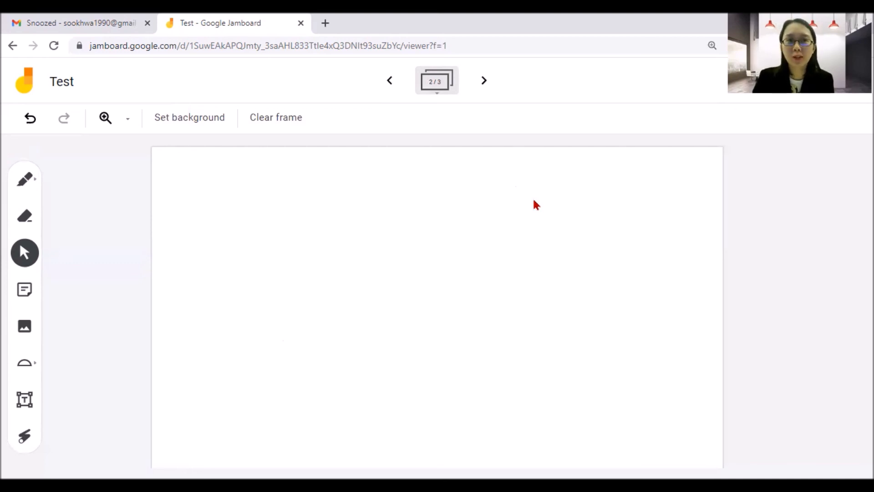
mouse_move(531, 218)
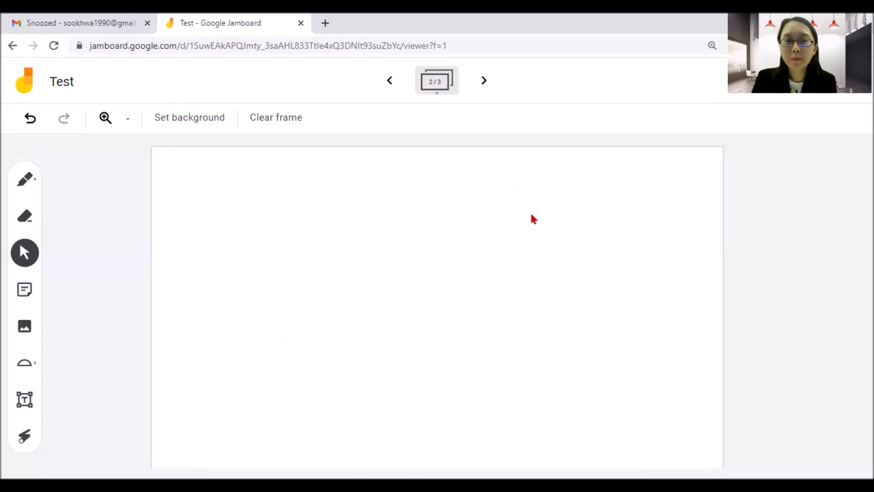
mouse_move(641, 42)
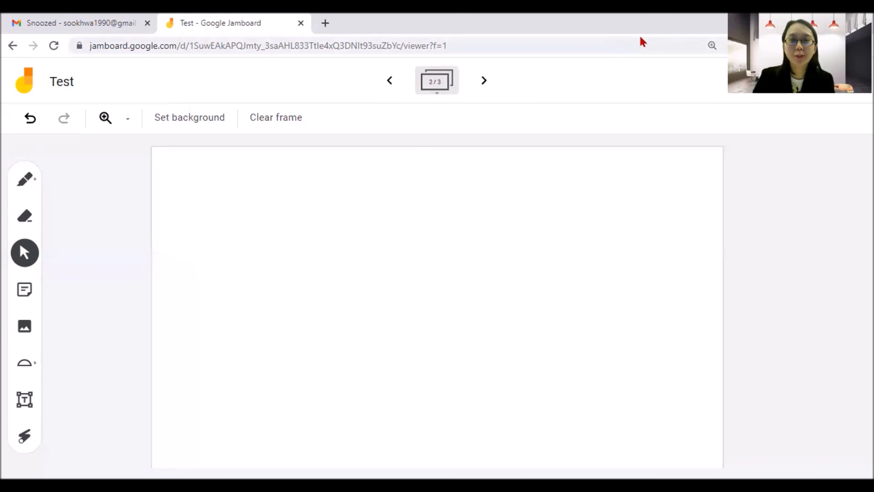